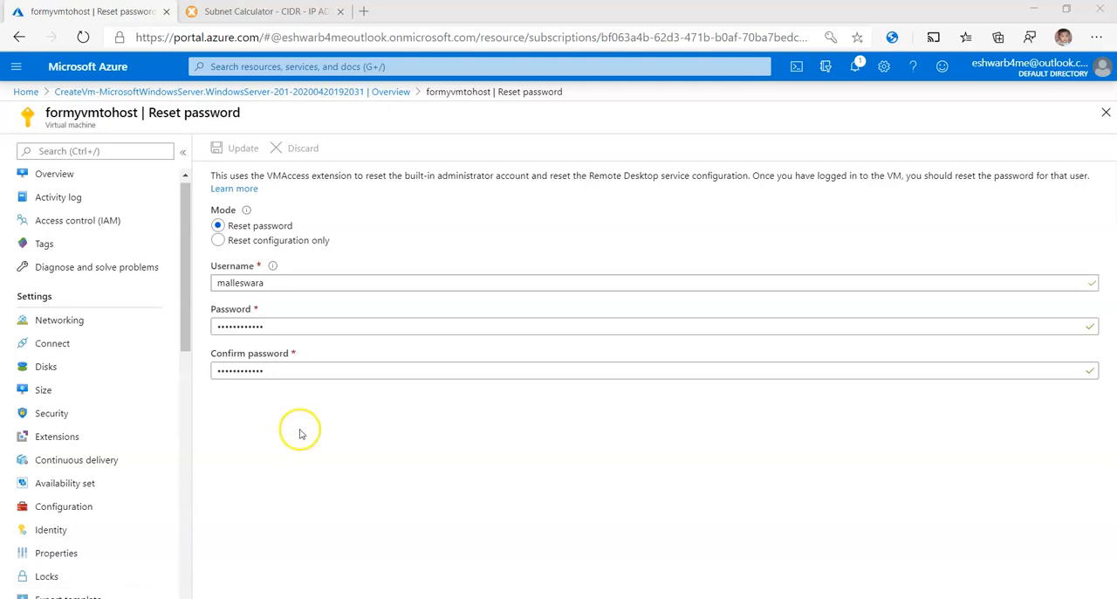
mouse_move(330, 418)
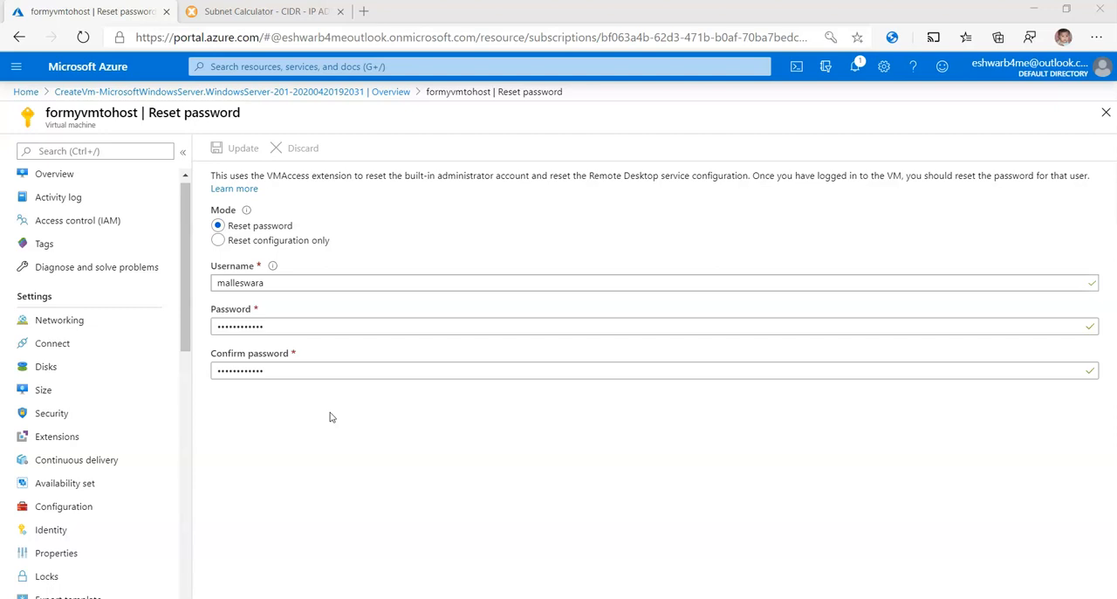
mouse_move(158, 401)
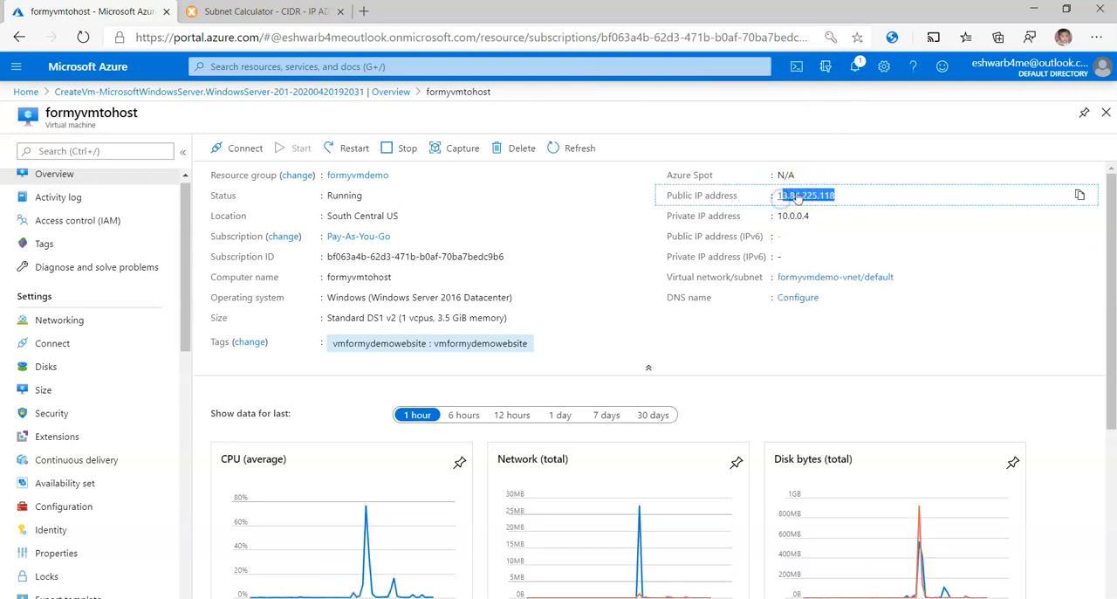
Copy the VM's public IP 13.84.225.118 and try loading it in a new Edge tab.
click(1079, 196)
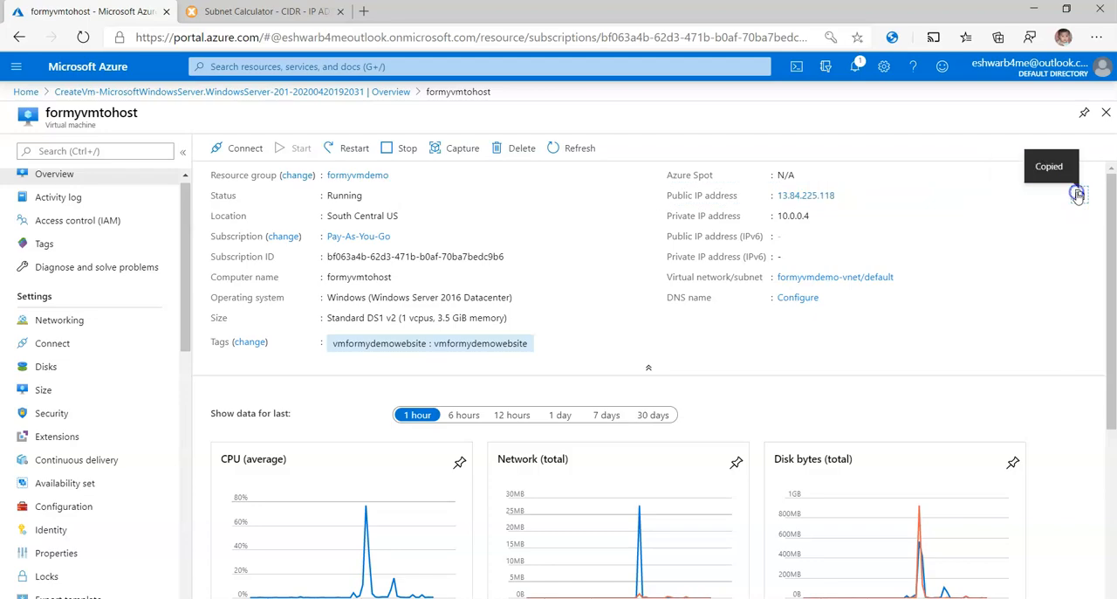
click(538, 10)
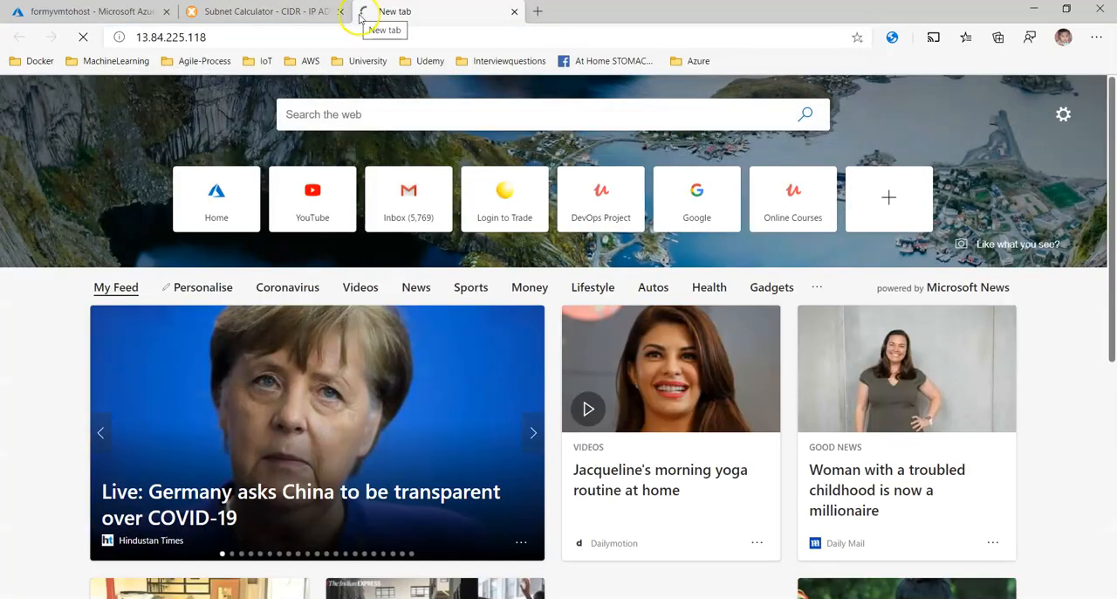
mouse_move(487, 73)
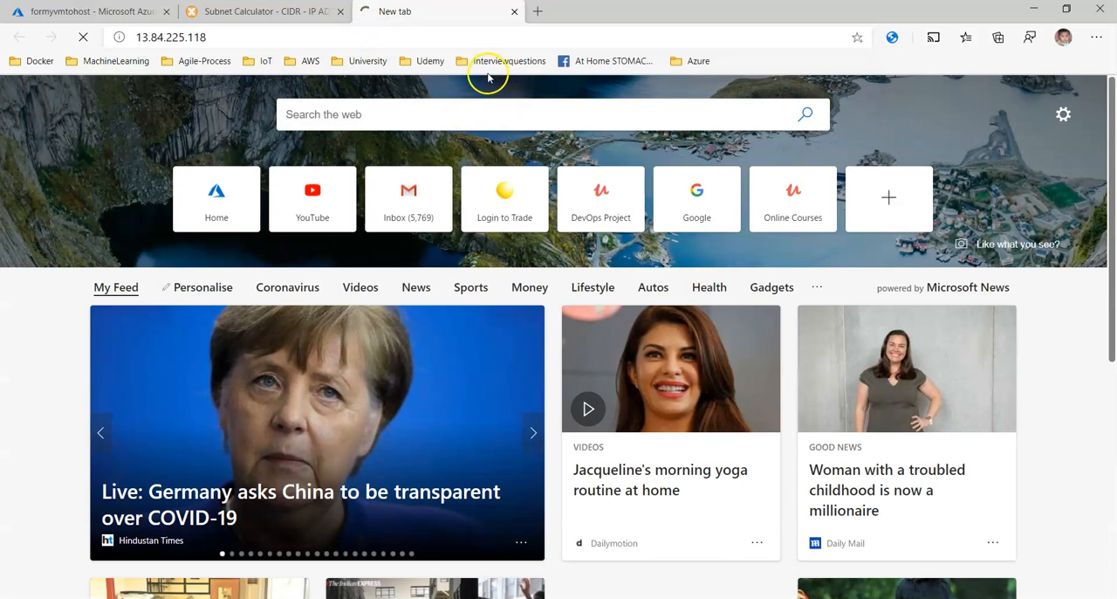
mouse_move(161, 136)
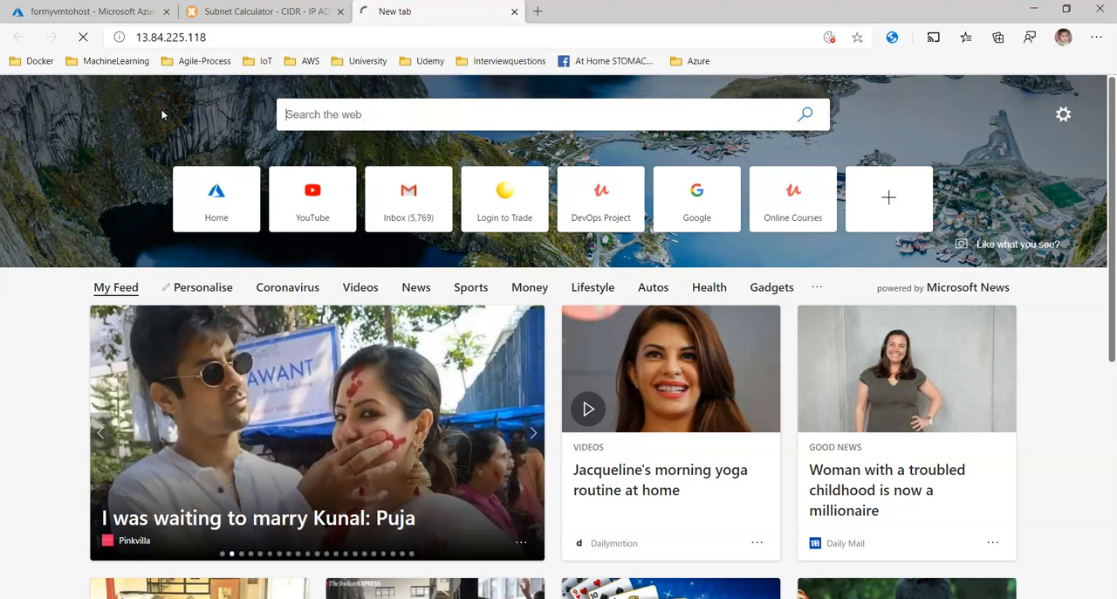
mouse_move(156, 147)
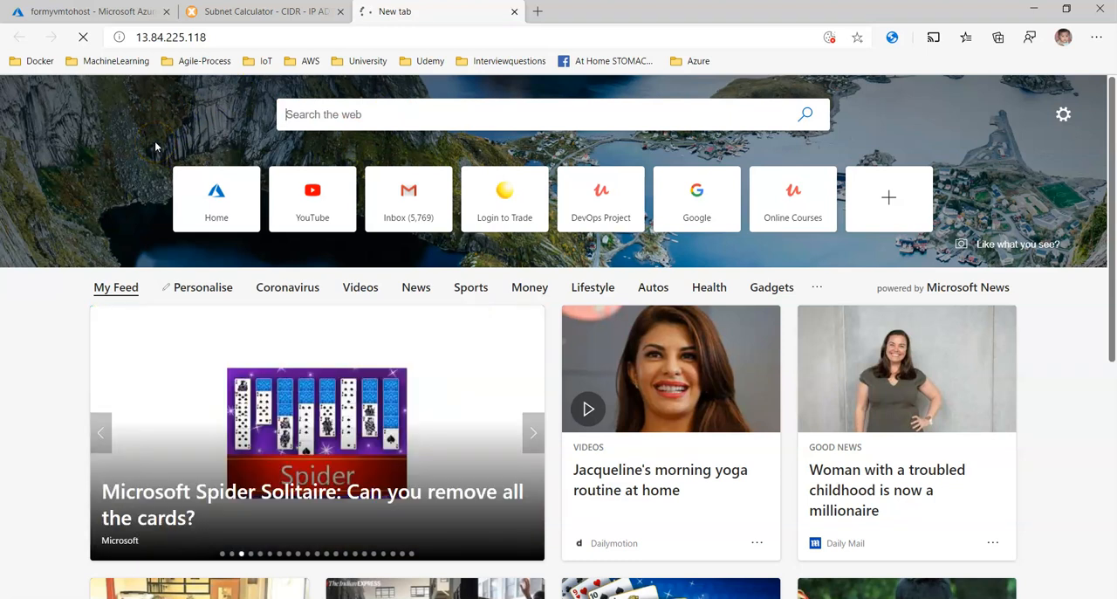
mouse_move(347, 279)
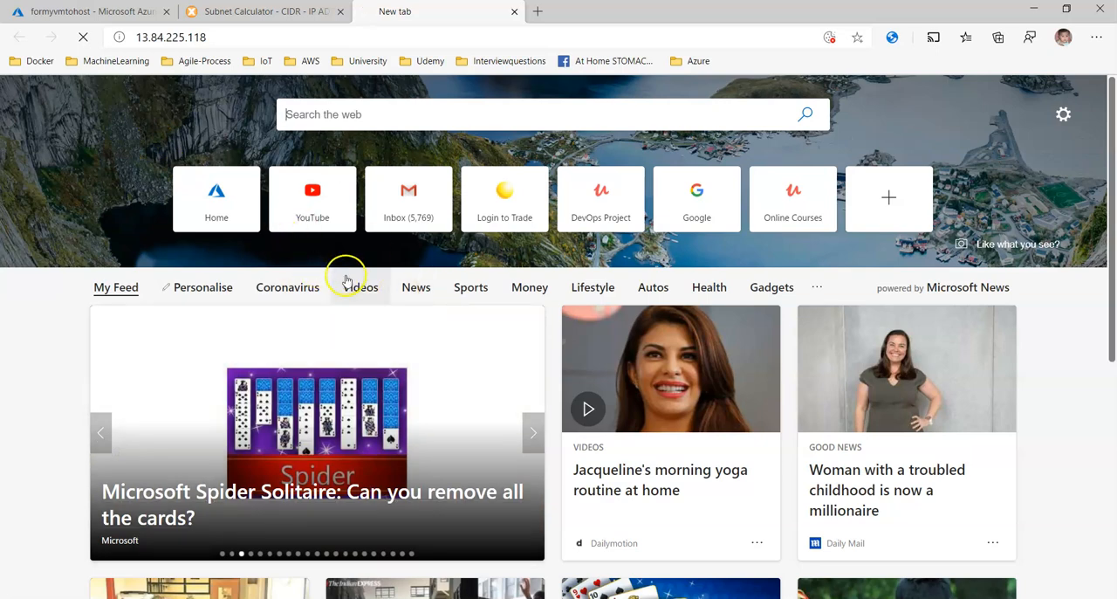
key(alt+tab)
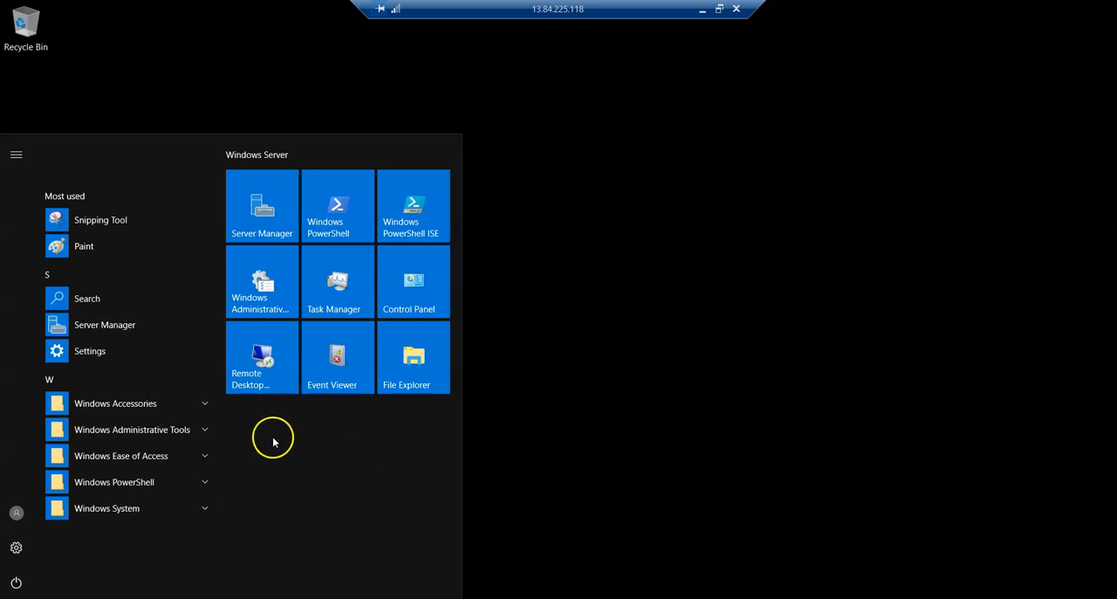
mouse_move(262, 206)
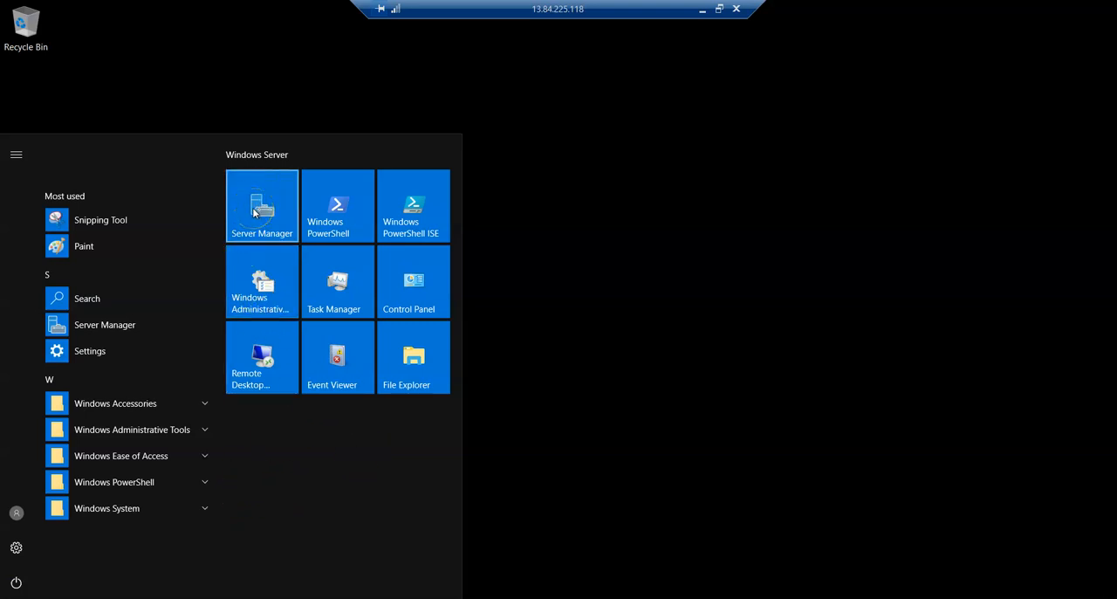
Launch Server Manager from the remote server's Start menu to reach its Dashboard.
click(262, 206)
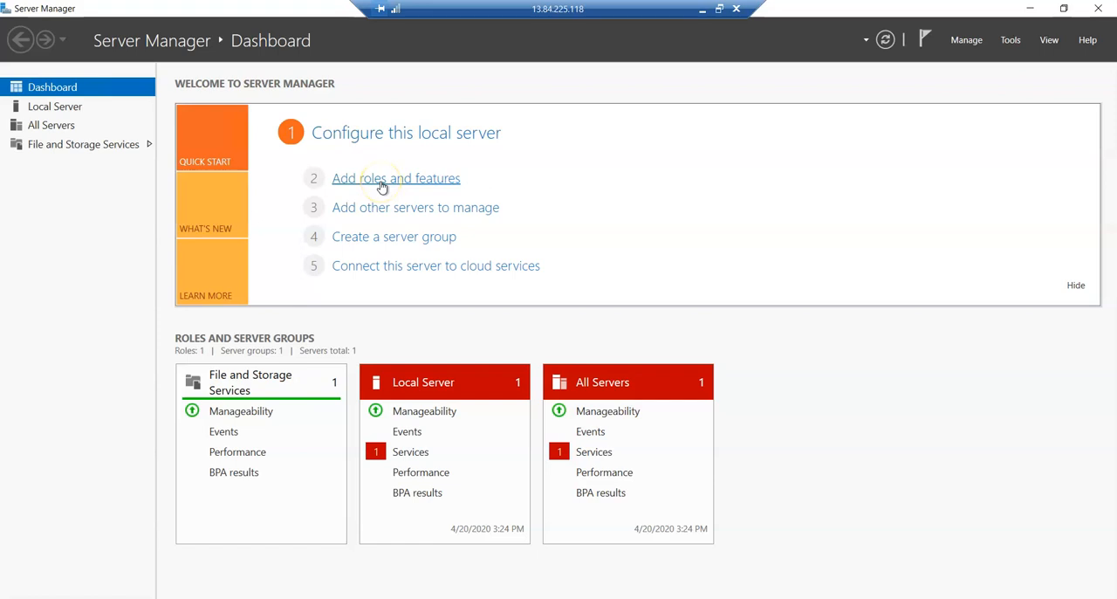
Start the Add Roles and Features Wizard as a role-based installation and reach server selection.
click(395, 178)
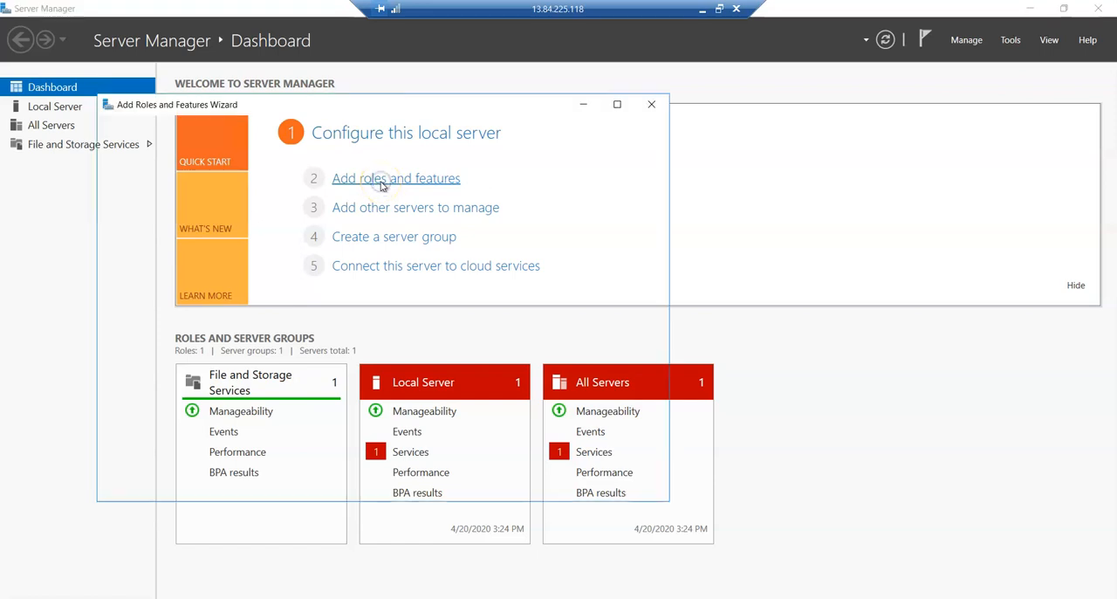
click(394, 178)
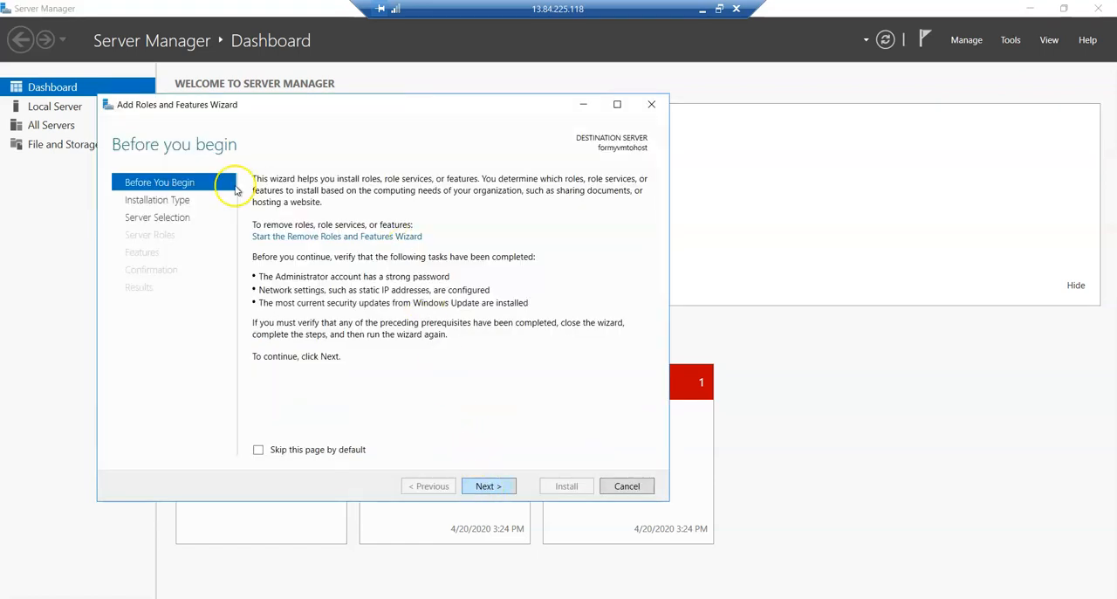
click(489, 485)
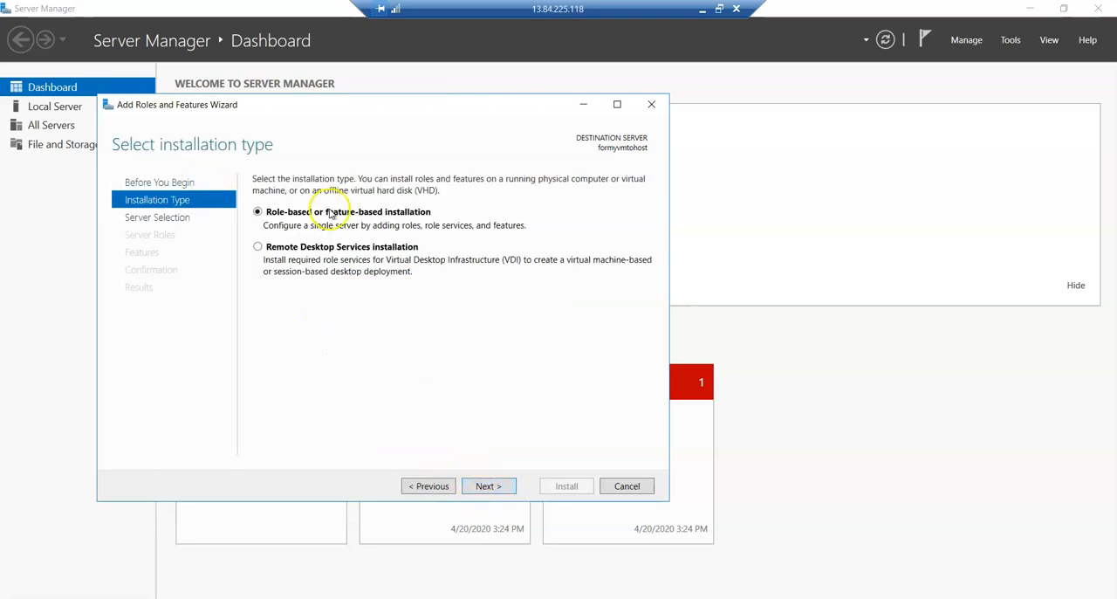
mouse_move(417, 224)
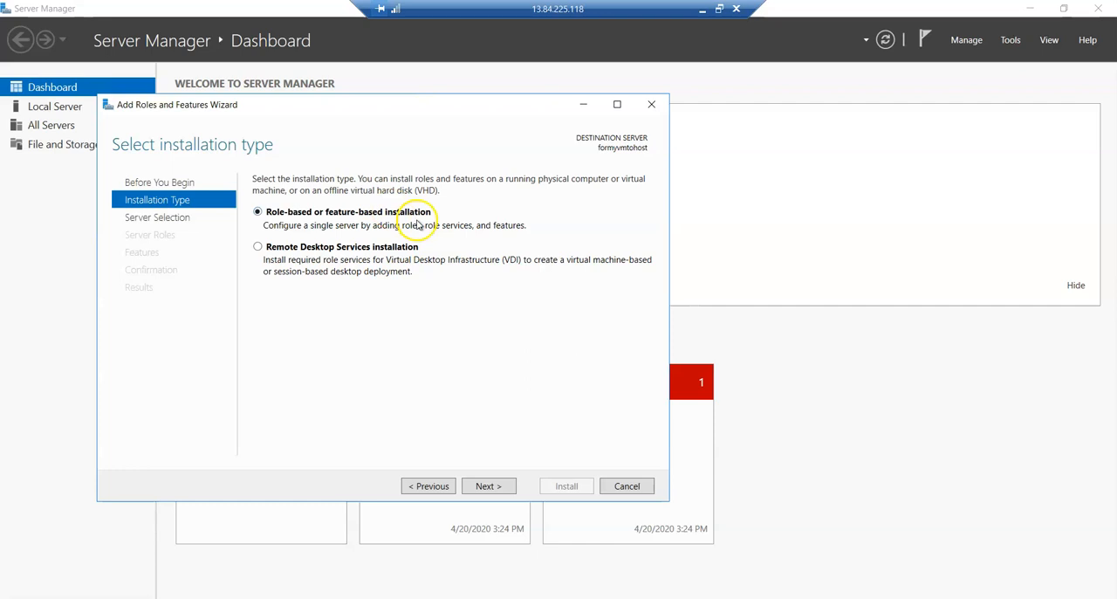
mouse_move(447, 377)
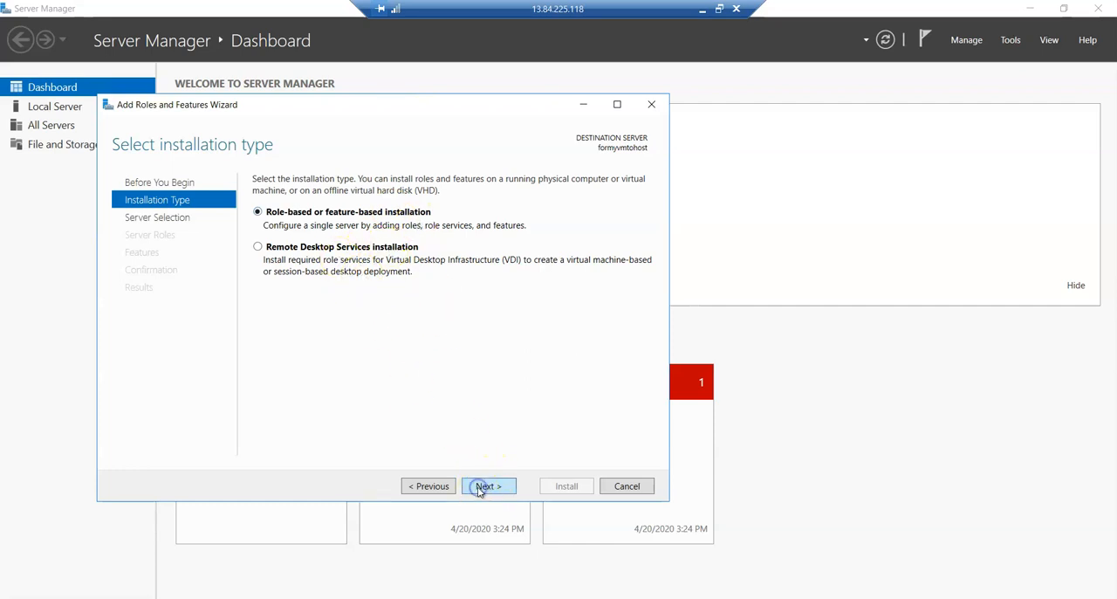
click(485, 485)
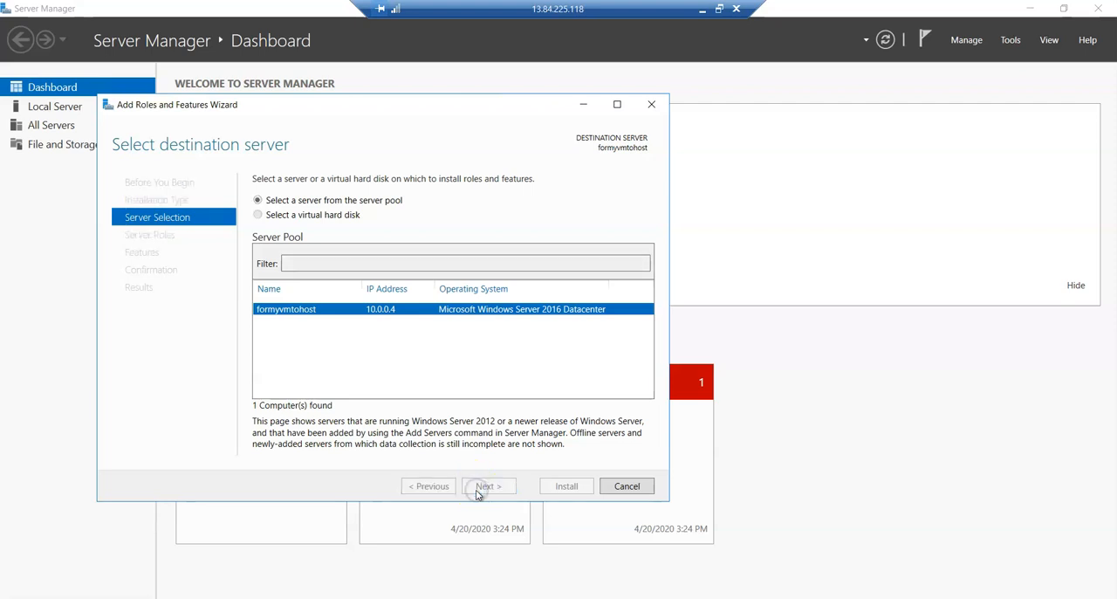
On formymvmtohost, tick the Web Server (IIS) role and accept its IIS Management Console tools.
click(489, 485)
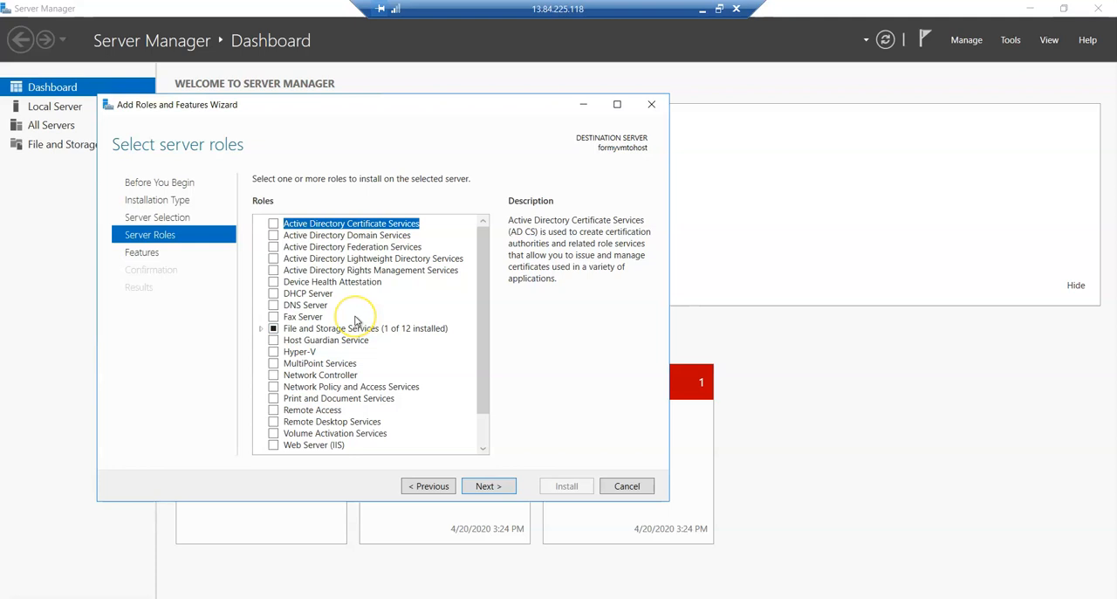
scroll(down, 3)
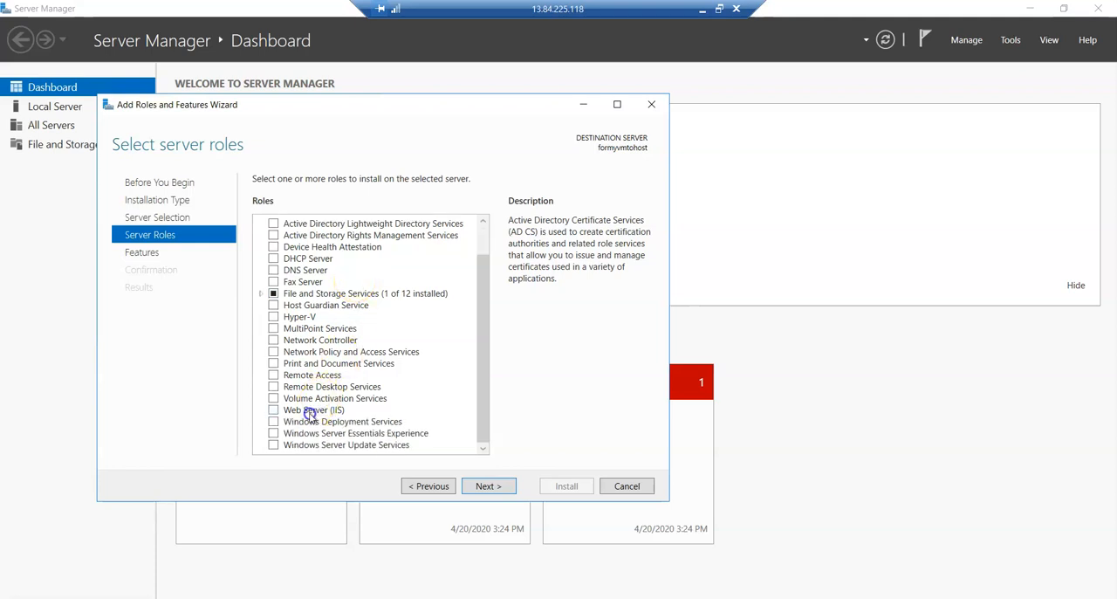
click(312, 408)
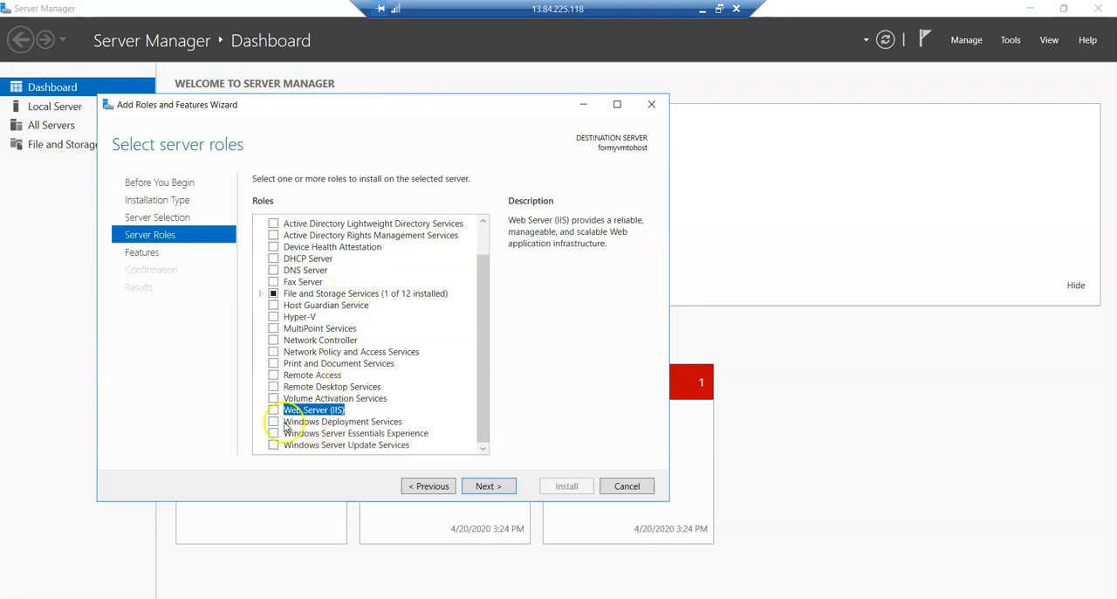
click(272, 408)
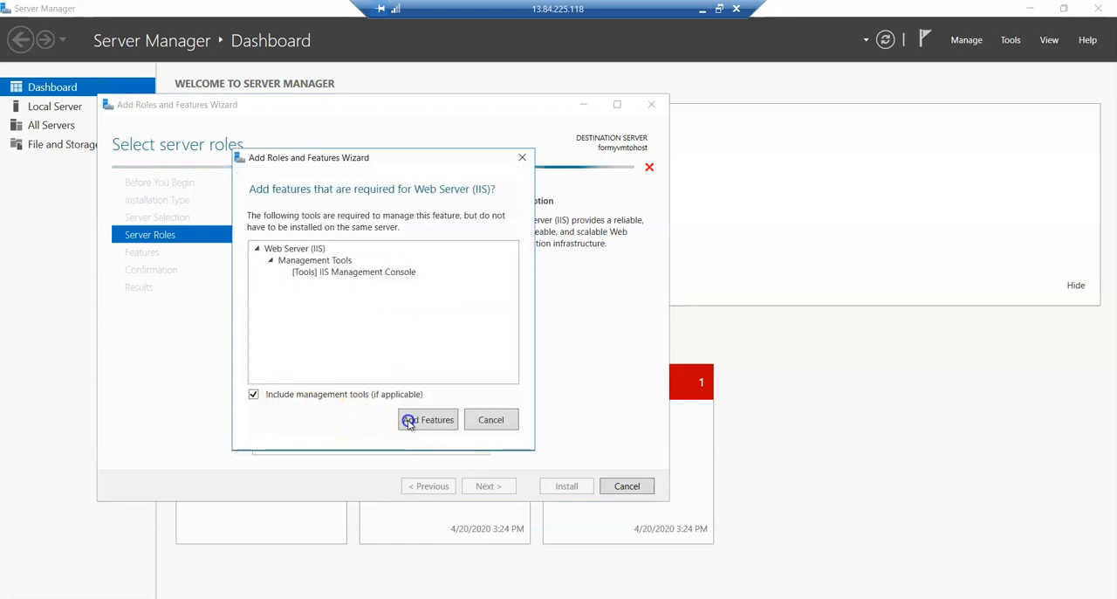
click(428, 419)
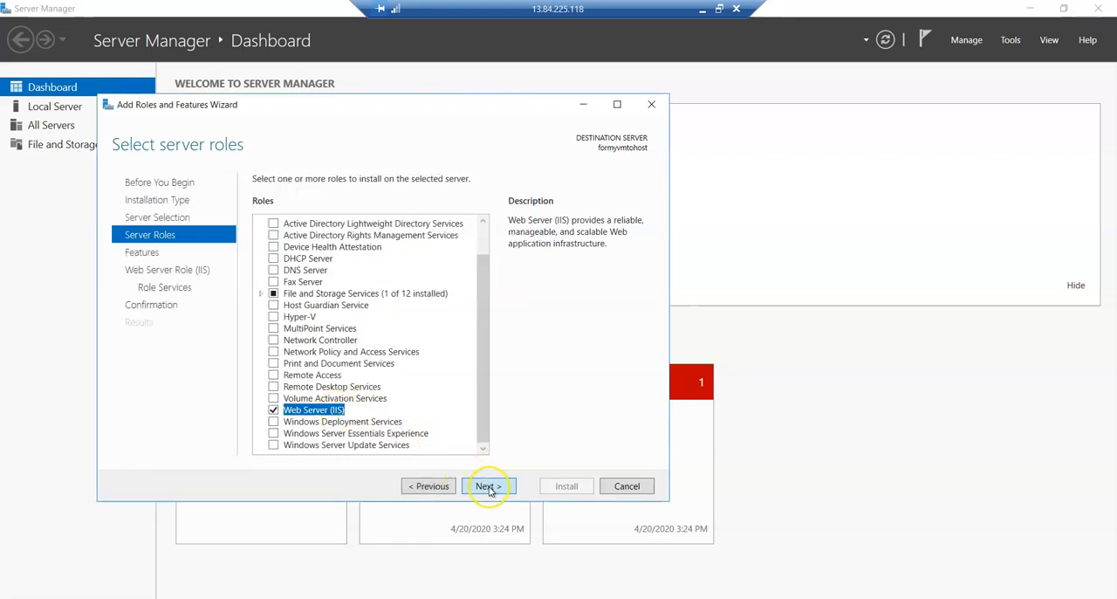
Tick ASP.NET 4.6 and WCF HTTP Activation features, accepting the required supporting services.
click(489, 485)
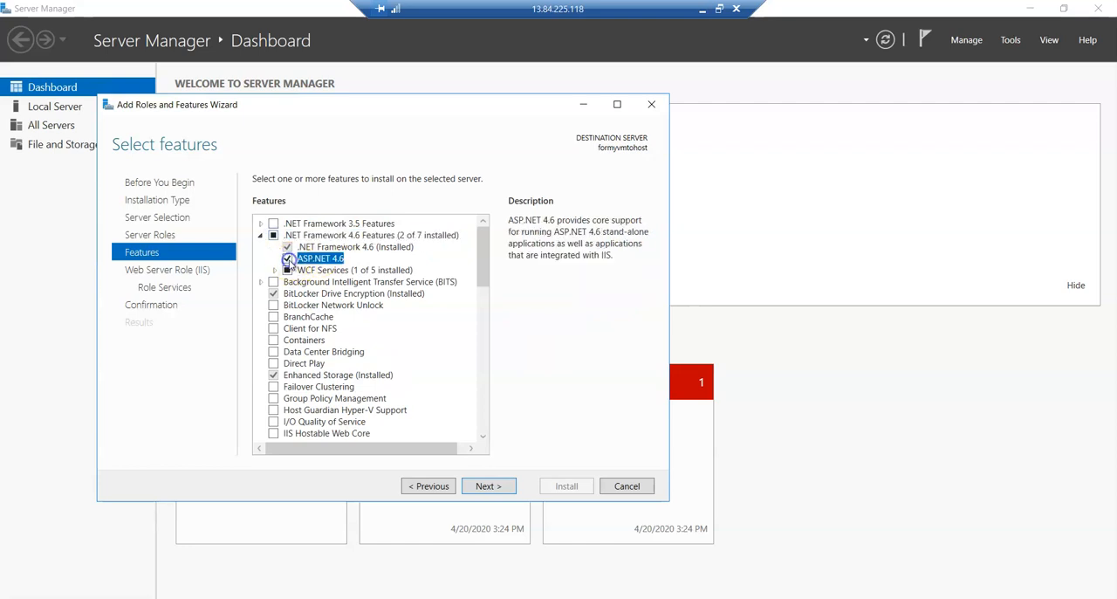
click(260, 268)
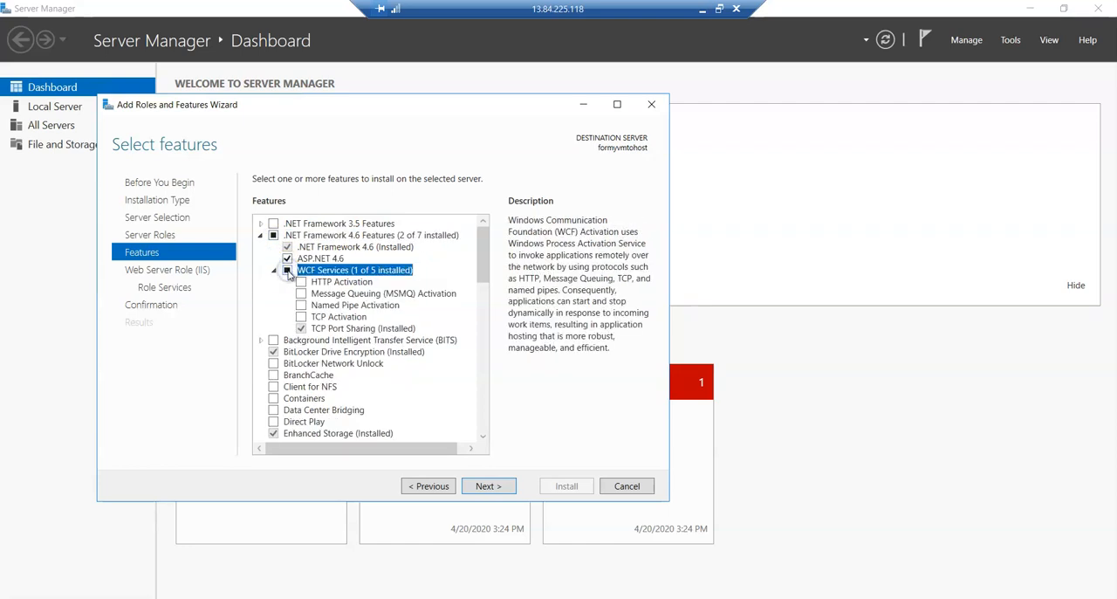
click(302, 283)
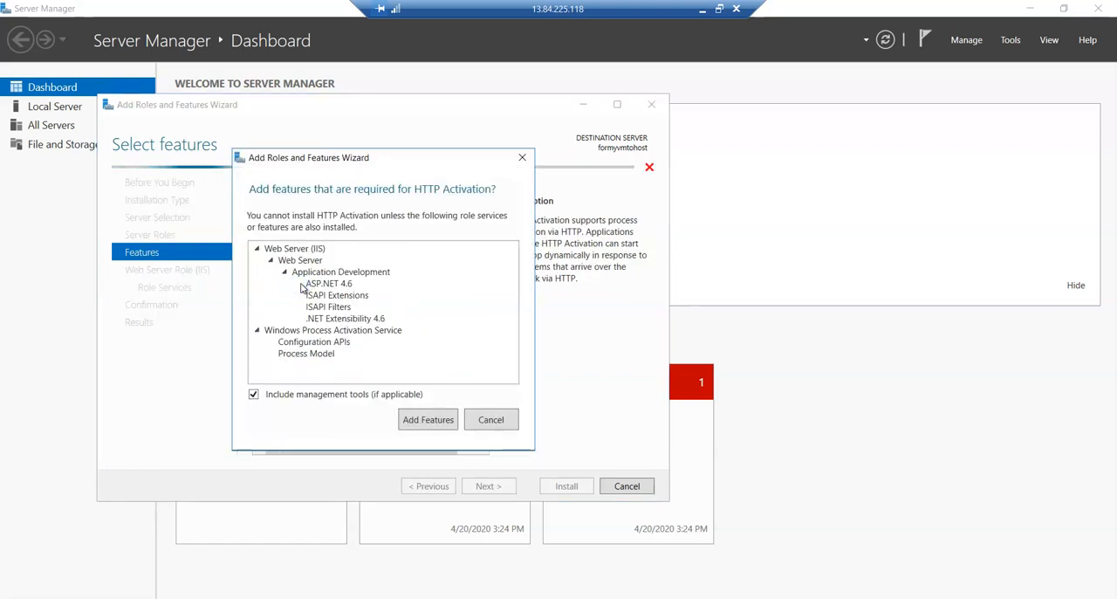
click(427, 419)
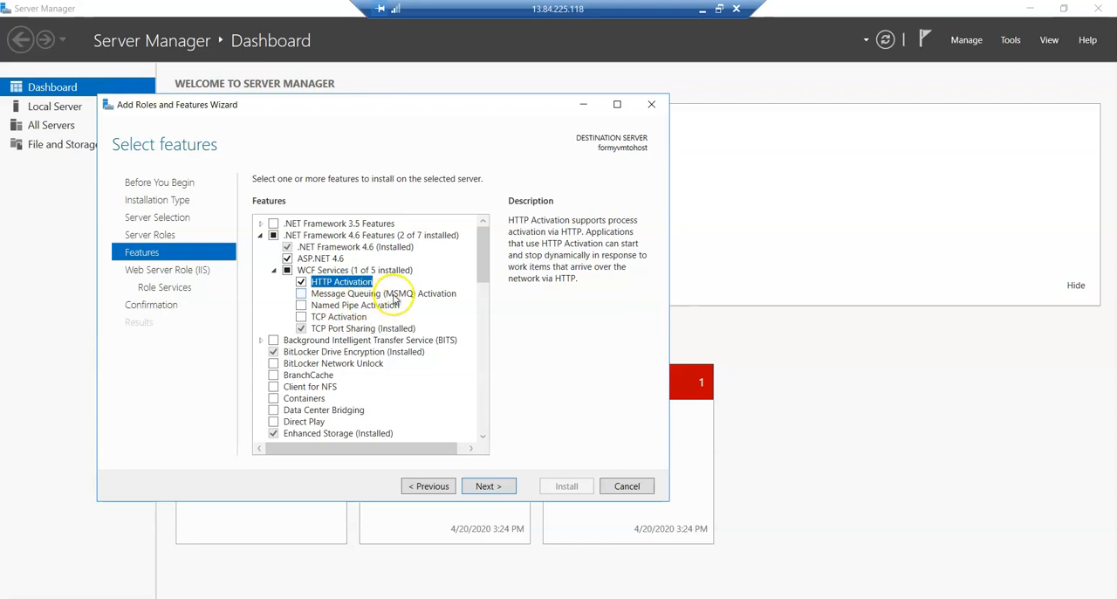
mouse_move(331, 324)
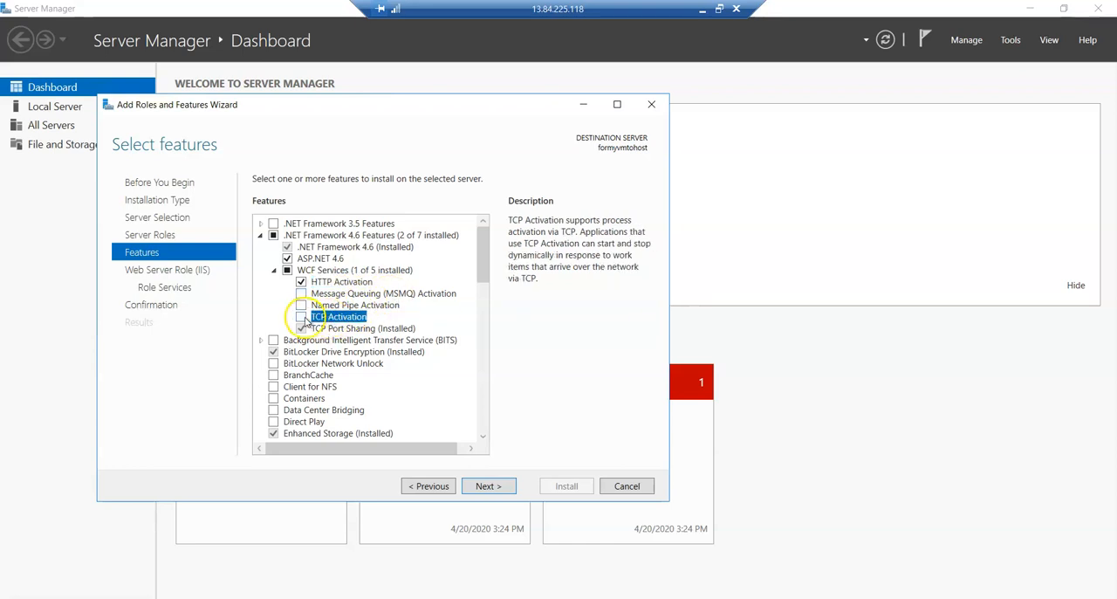
scroll(down, 3)
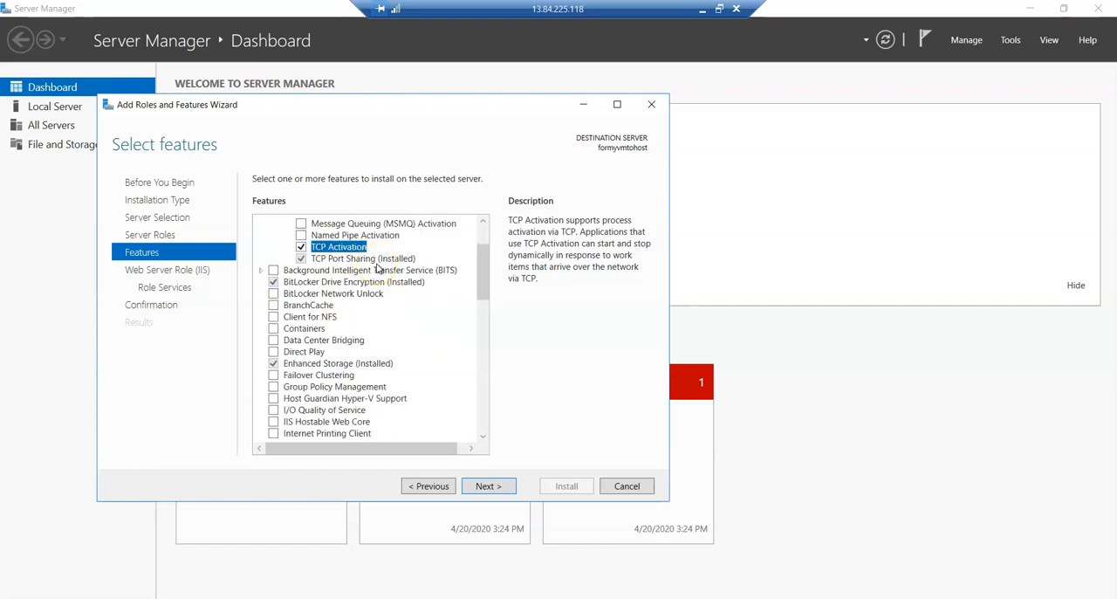
scroll(down, 3)
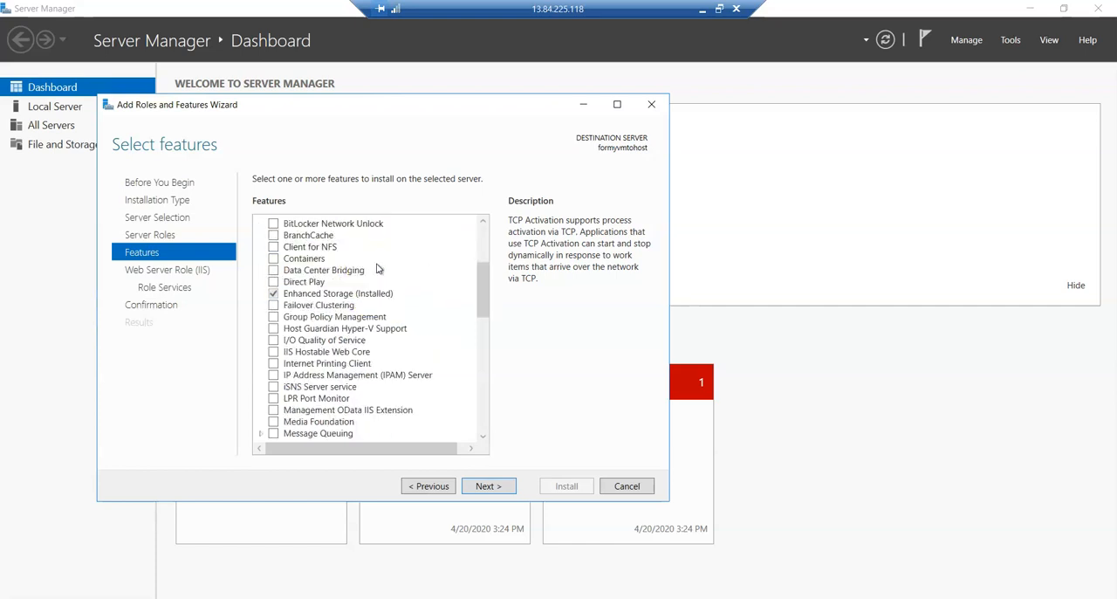
scroll(up, 3)
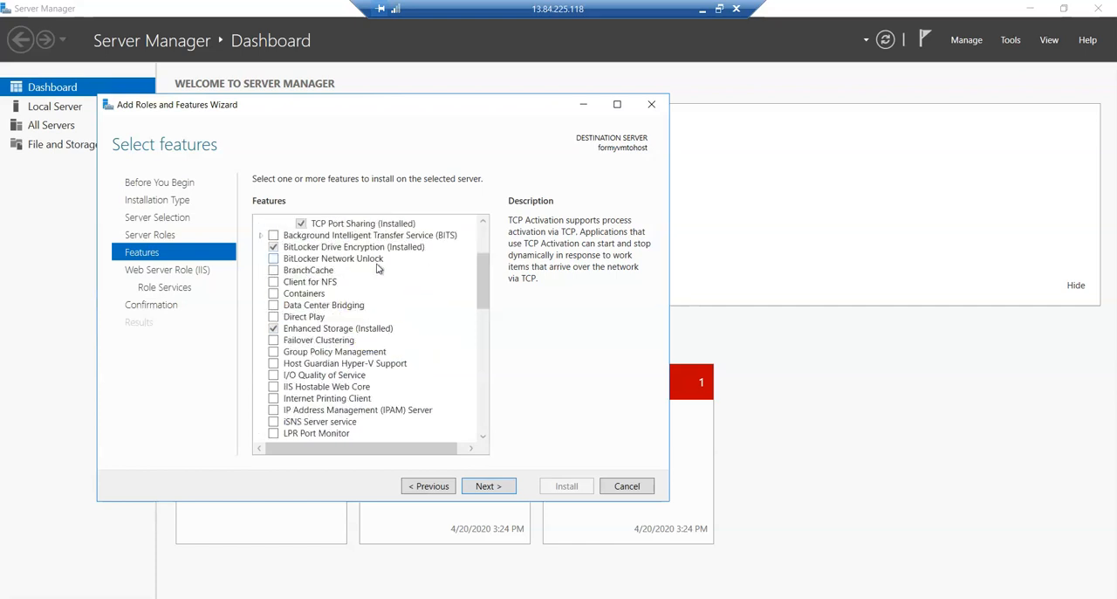
scroll(down, 3)
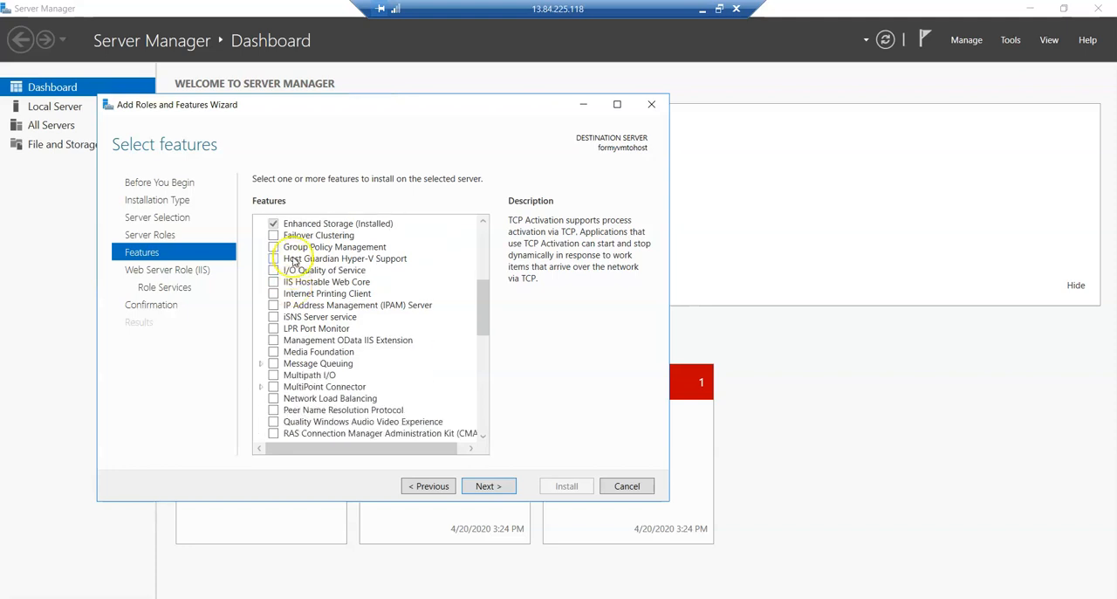
scroll(down, 3)
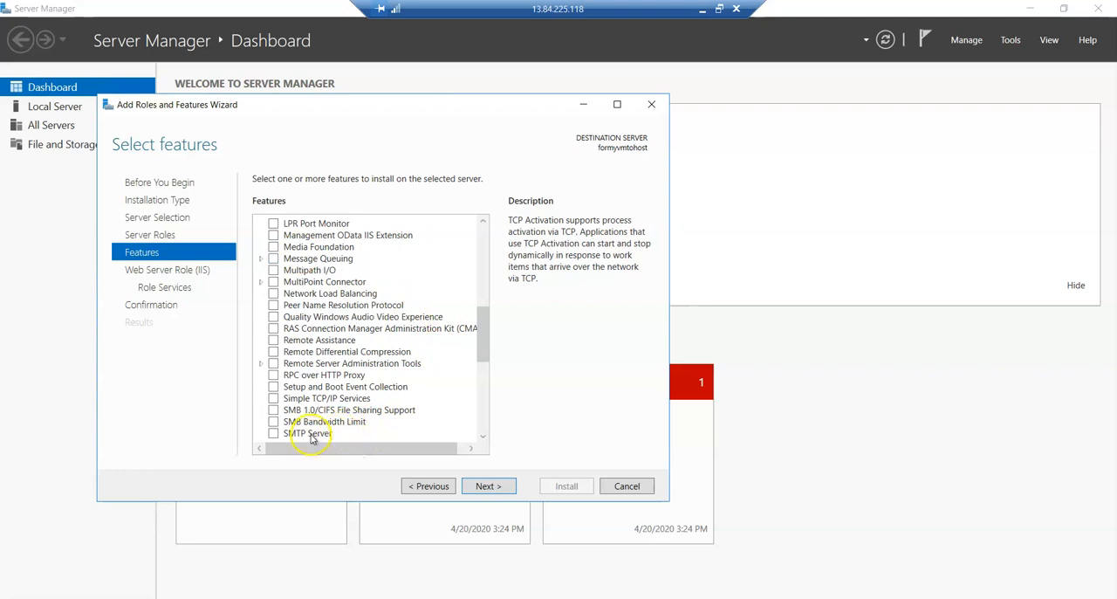
mouse_move(318, 388)
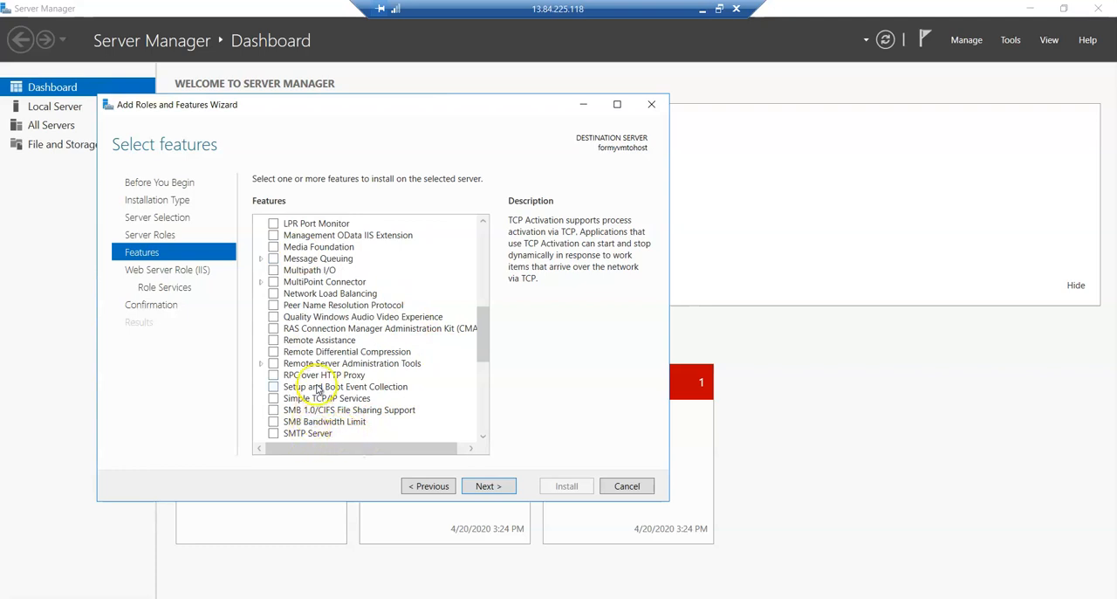
scroll(up, 3)
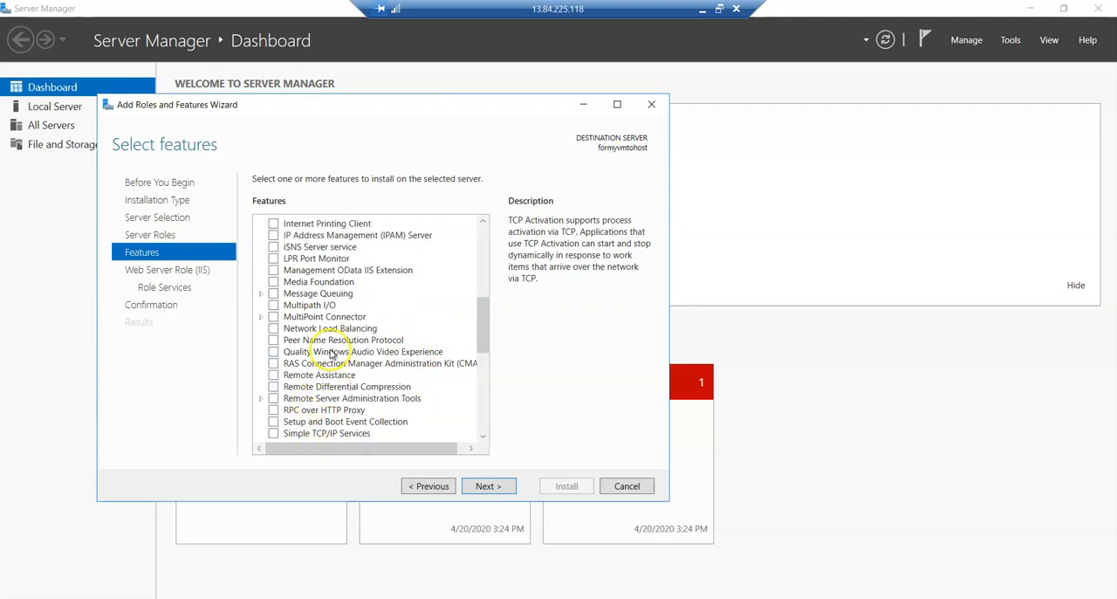
scroll(down, 3)
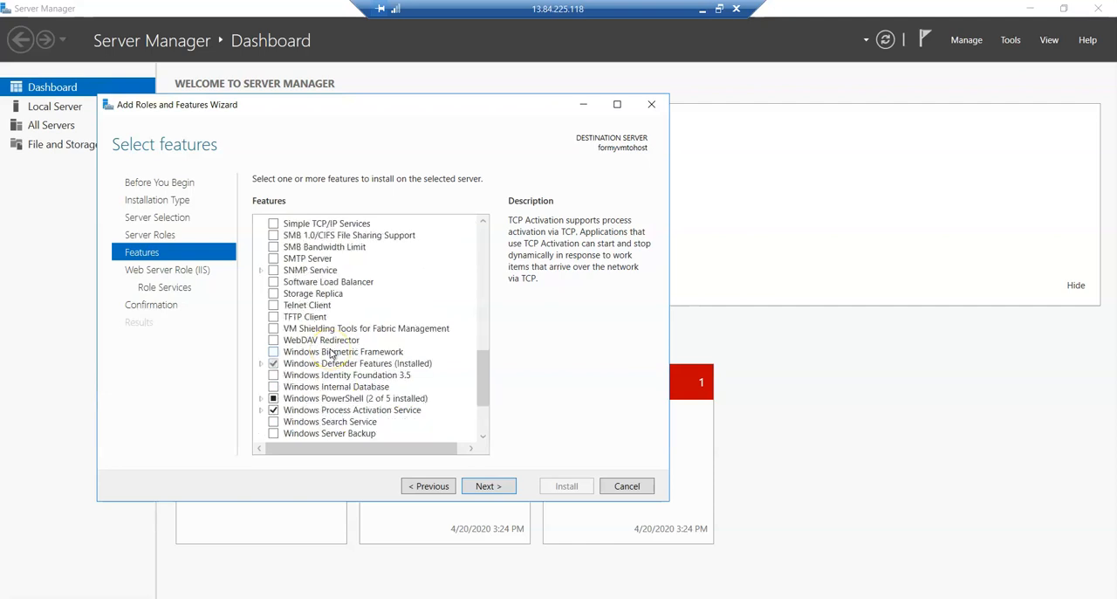
scroll(down, 3)
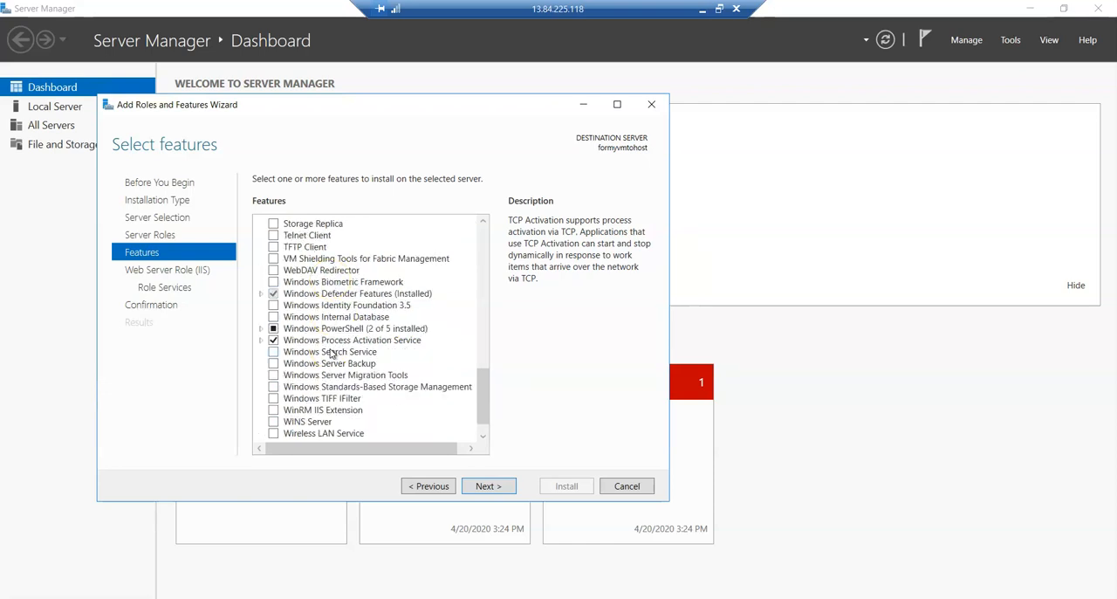
scroll(down, 3)
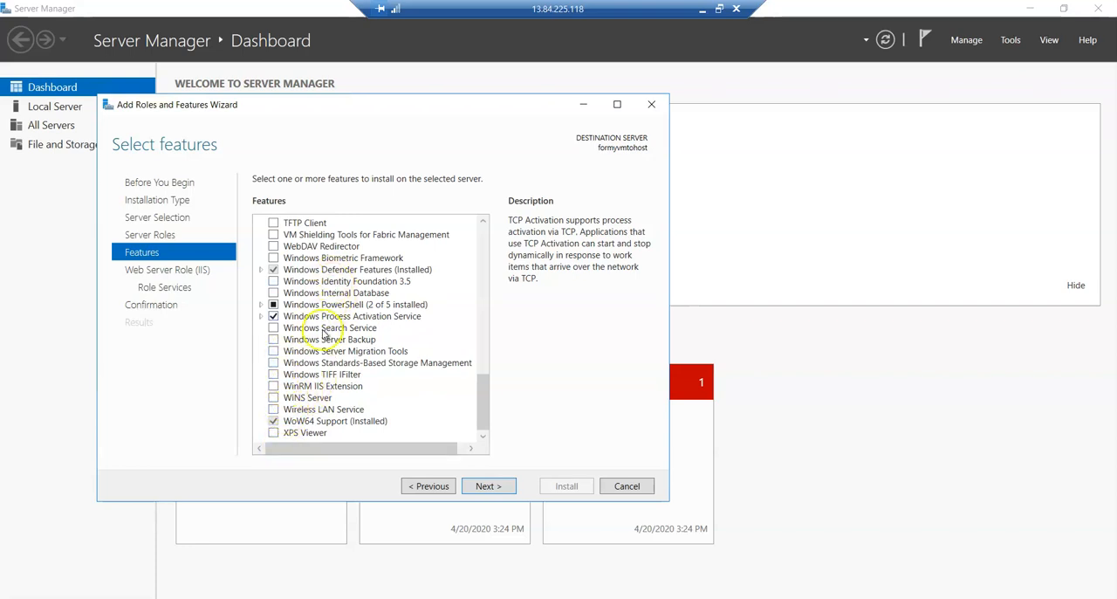
scroll(up, 3)
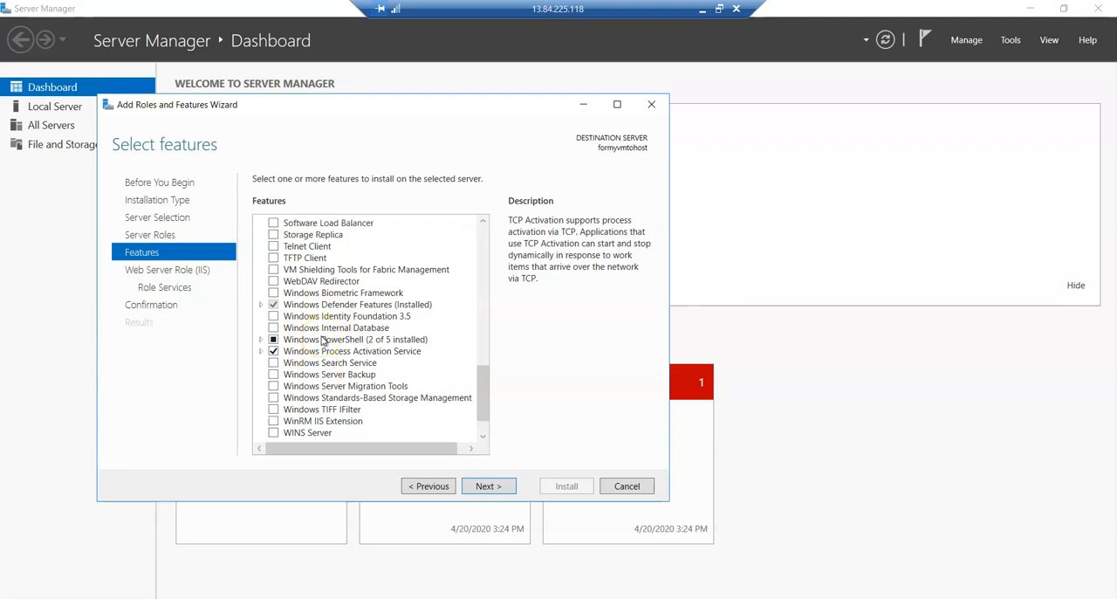
scroll(up, 3)
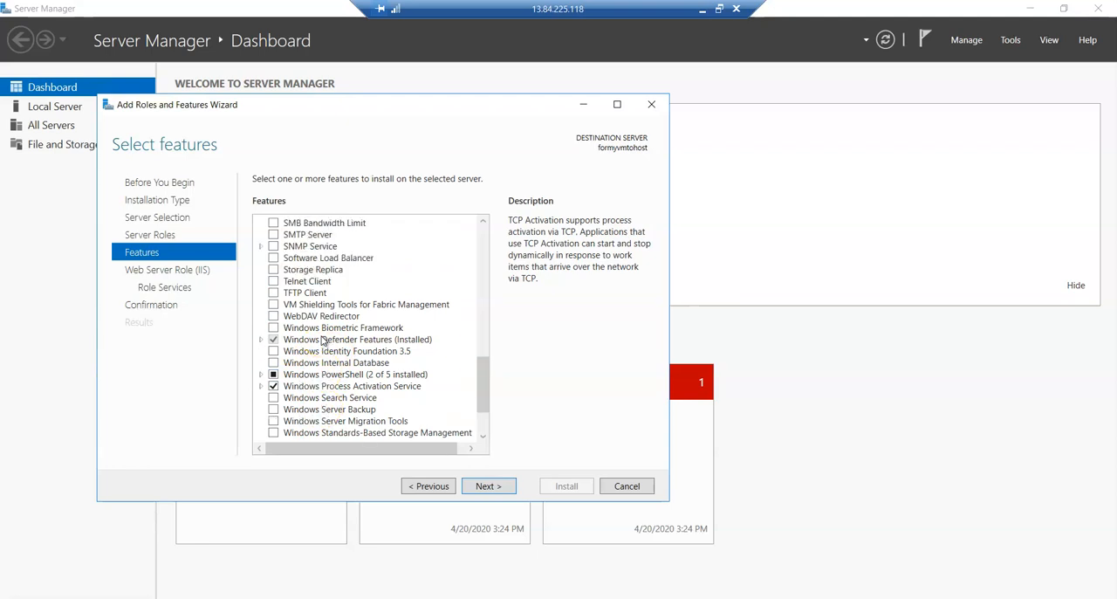
scroll(up, 3)
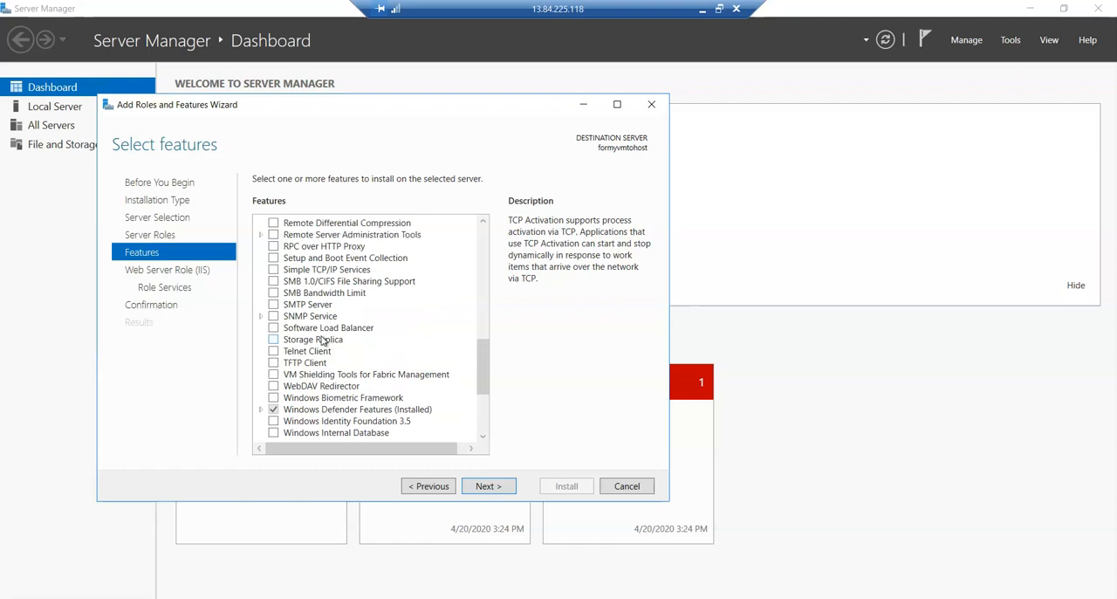
scroll(up, 3)
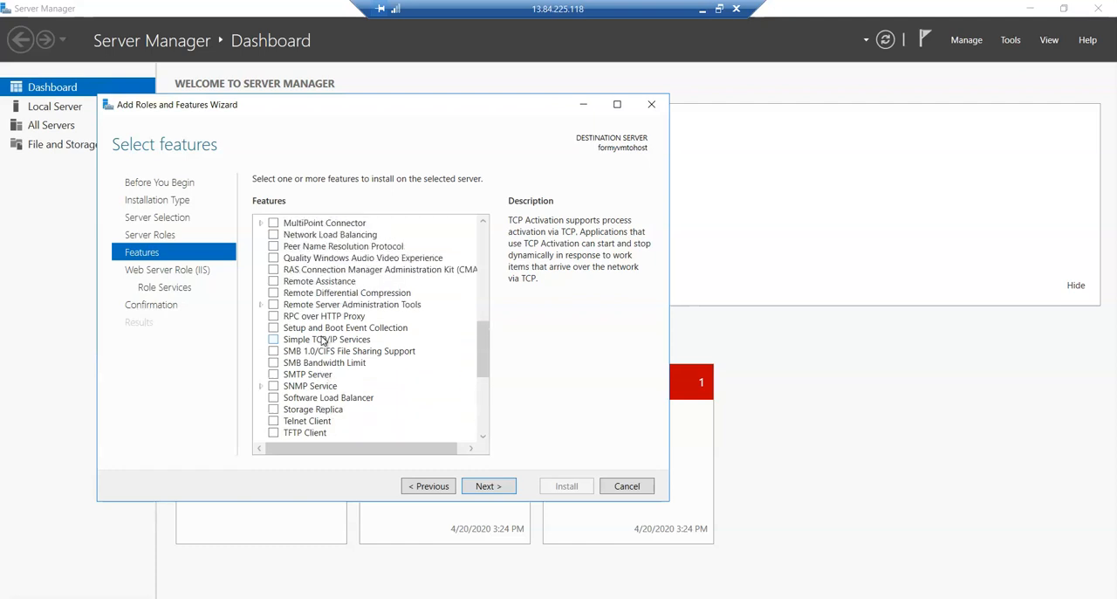
scroll(up, 3)
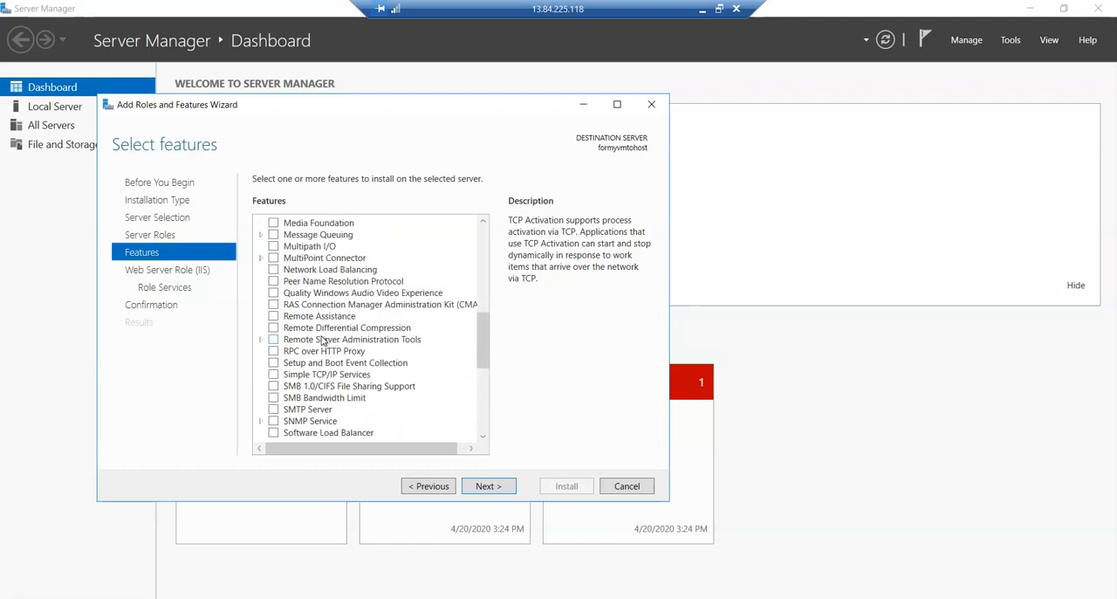
scroll(up, 3)
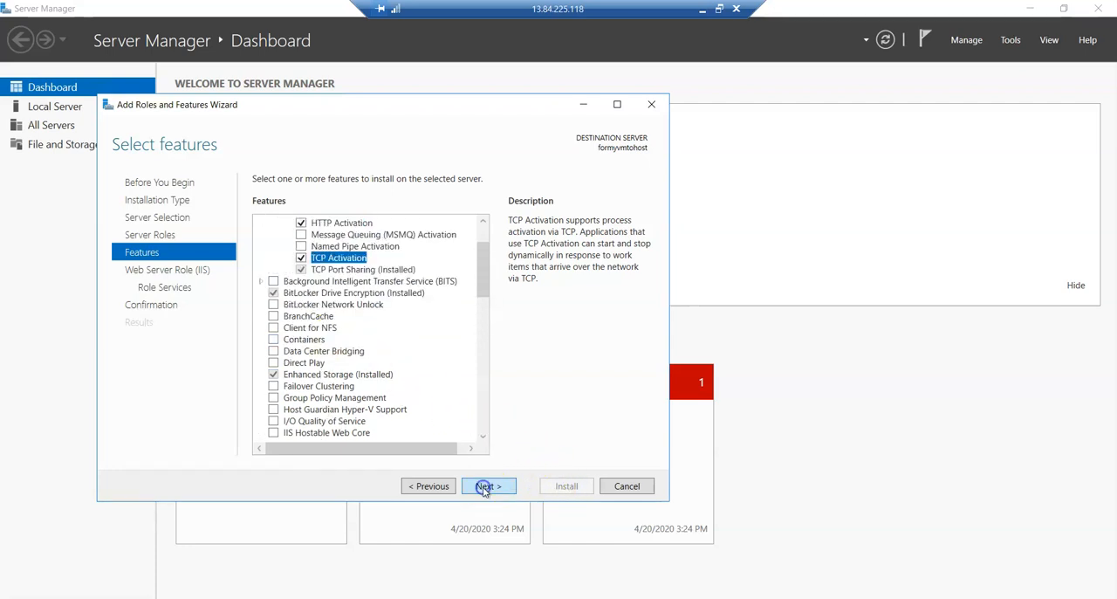
Advance to the Web Server (IIS) role services and check HTTP Redirection under Common HTTP Features.
click(489, 485)
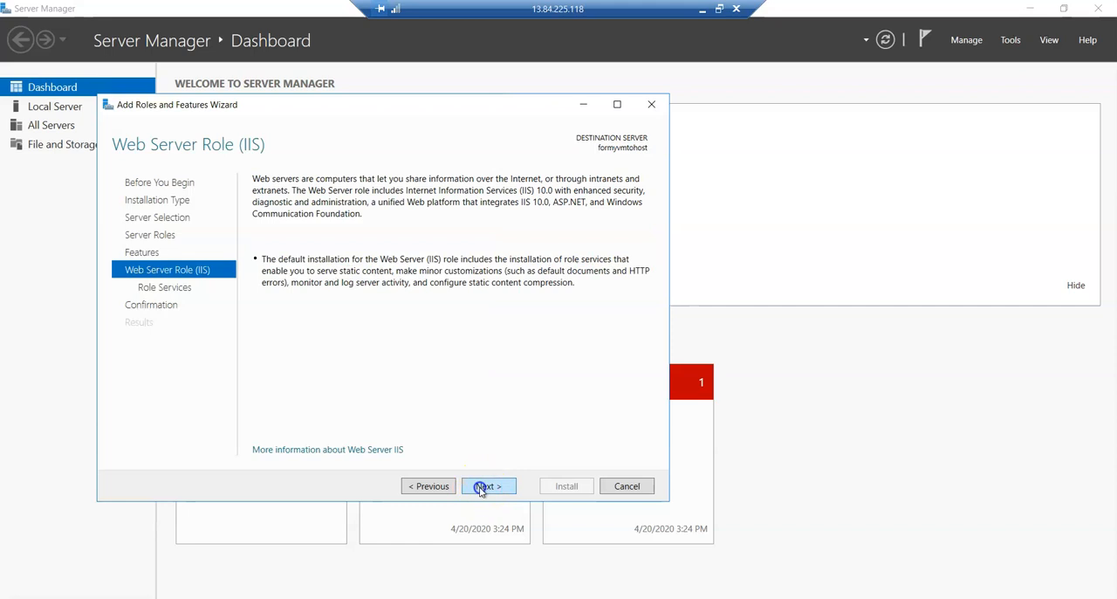
click(489, 485)
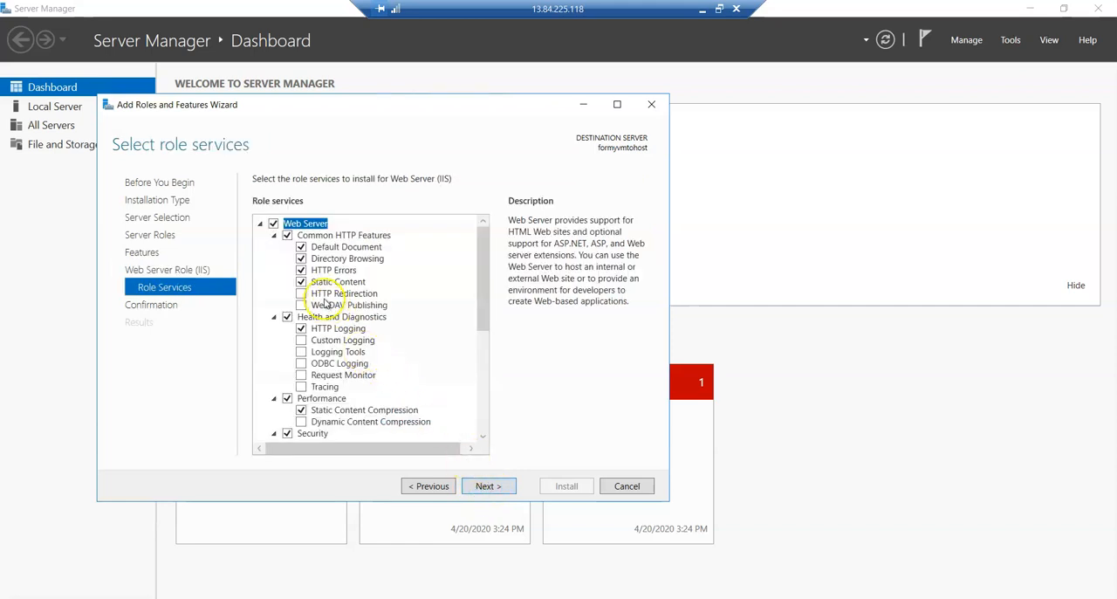
click(342, 293)
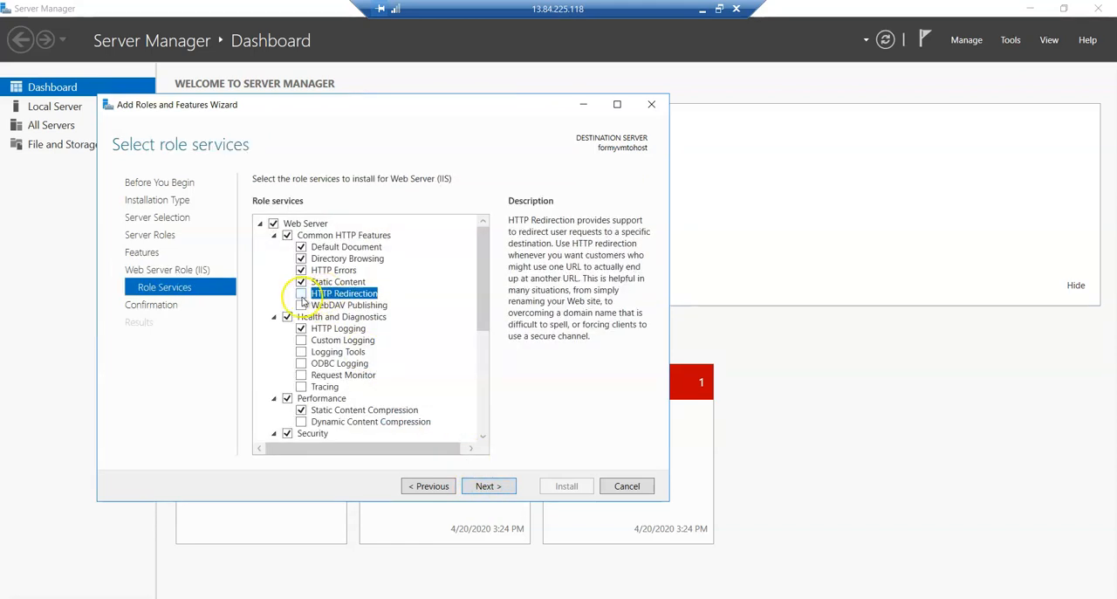
click(300, 294)
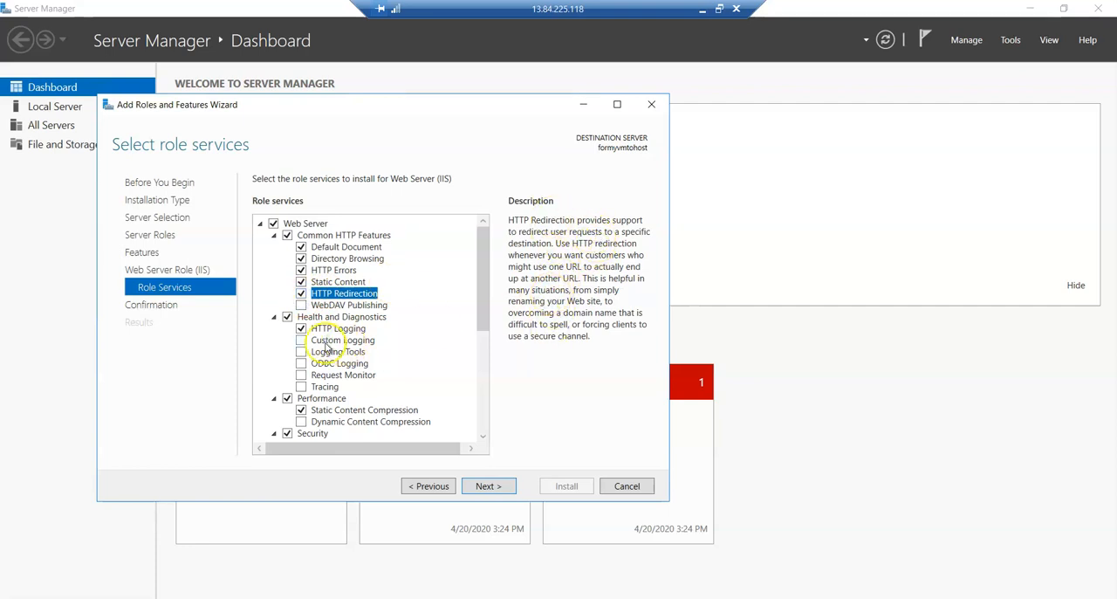
mouse_move(311, 374)
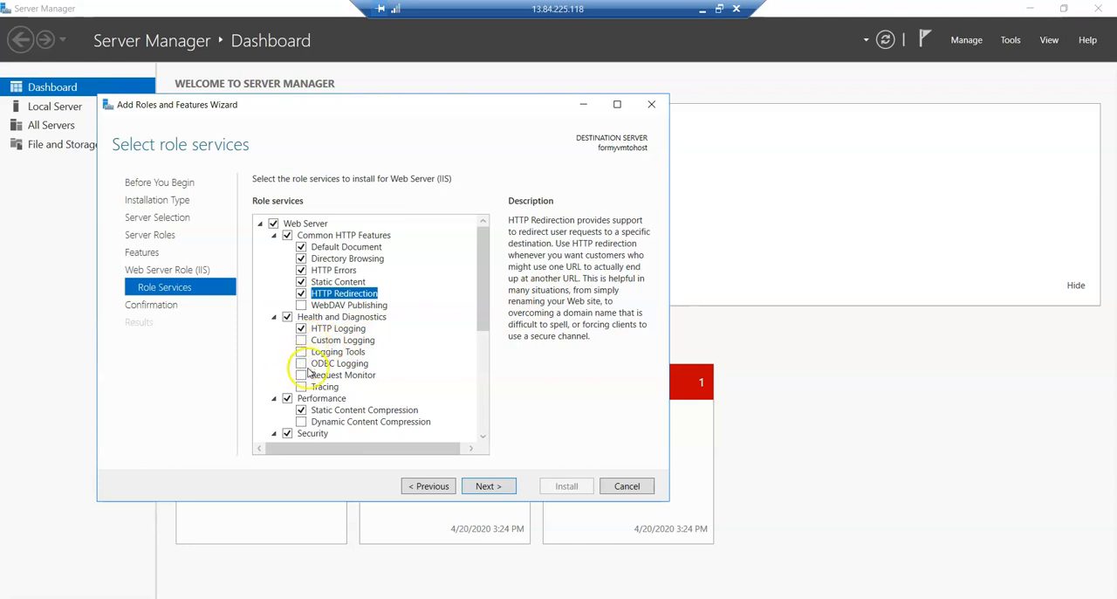
scroll(down, 3)
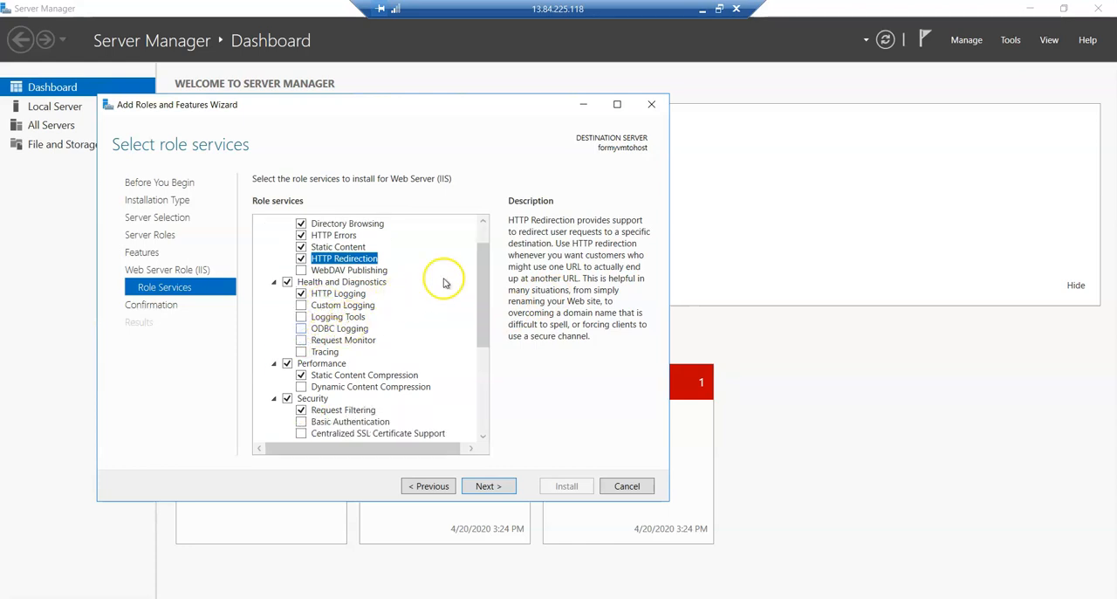
mouse_move(339, 349)
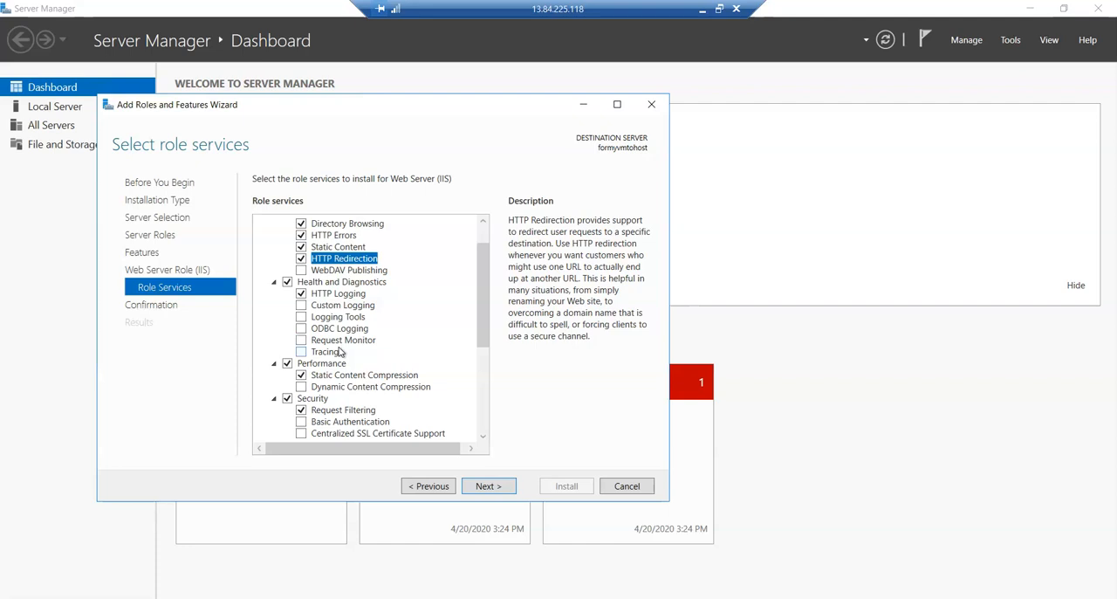
mouse_move(485, 281)
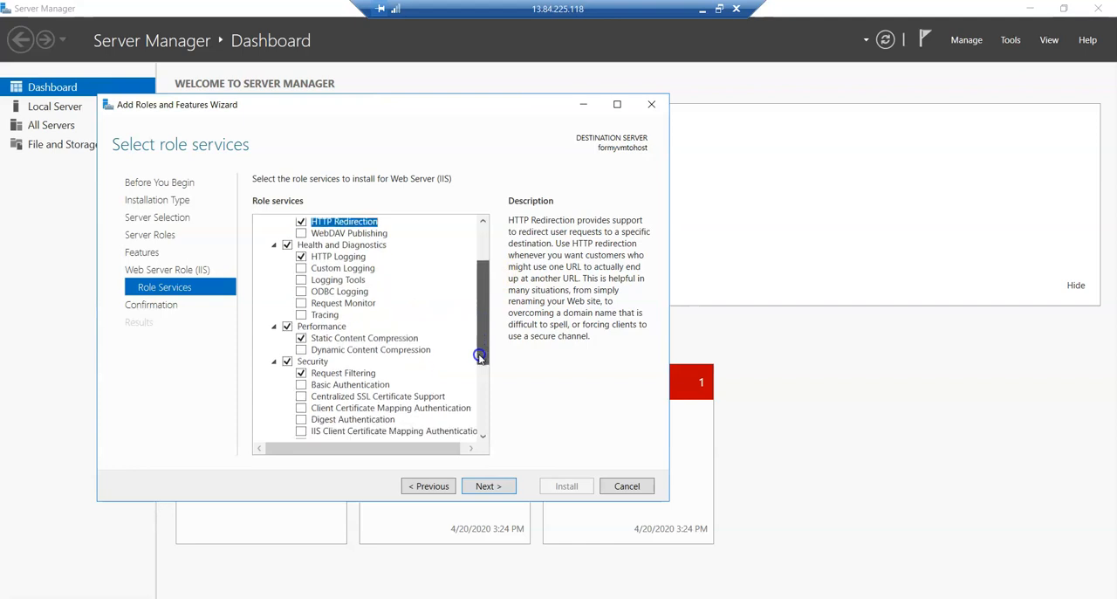
scroll(down, 3)
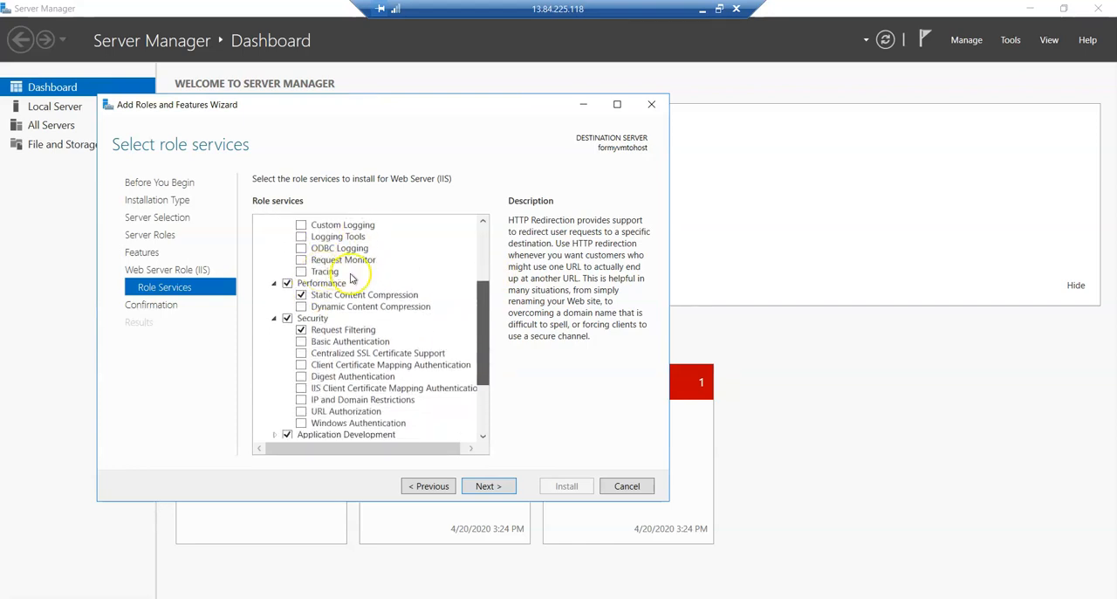
scroll(down, 3)
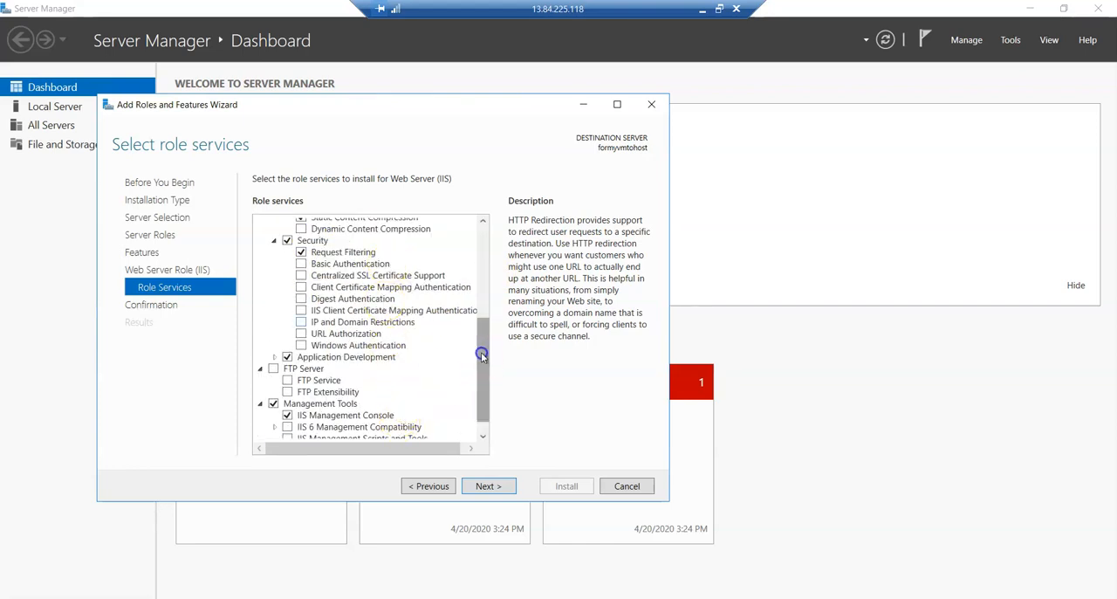
scroll(down, 3)
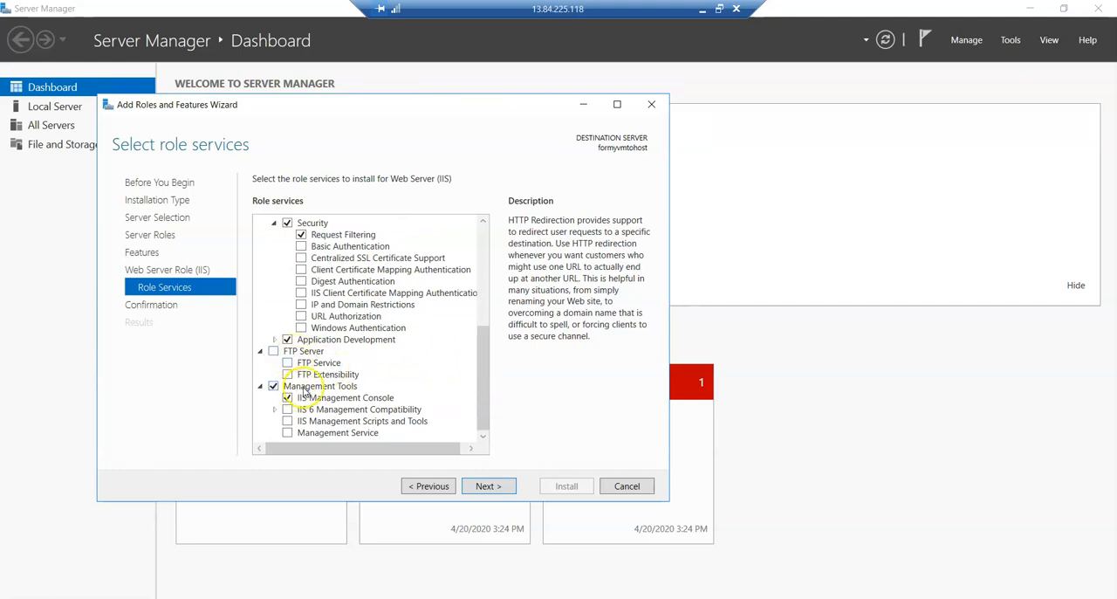
click(286, 374)
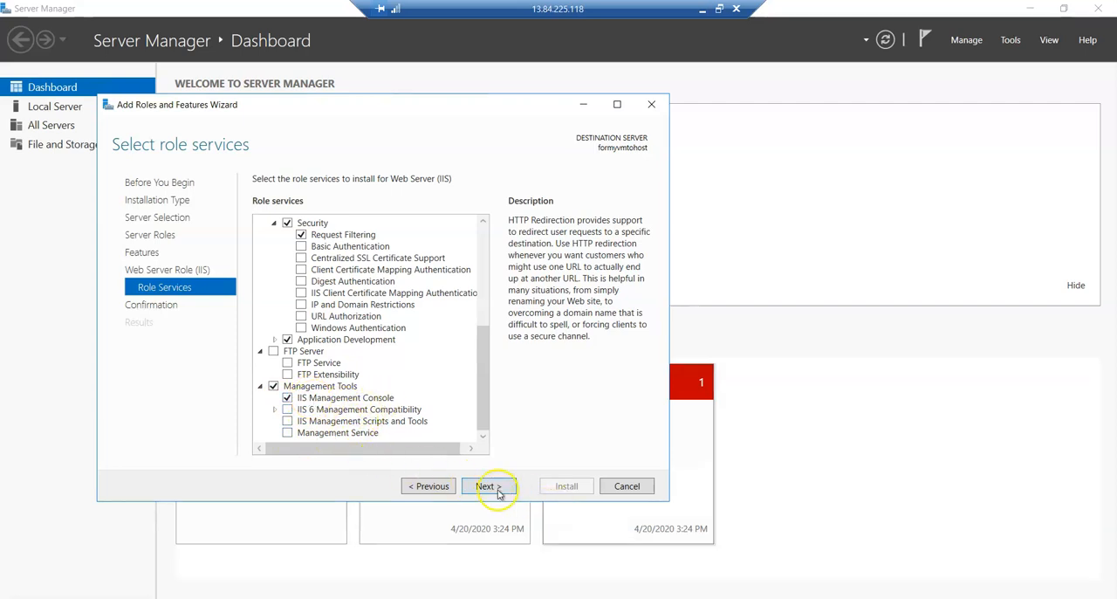
Confirm the selections and install the Web Server (IIS) role and features on formymvmtohost.
click(485, 485)
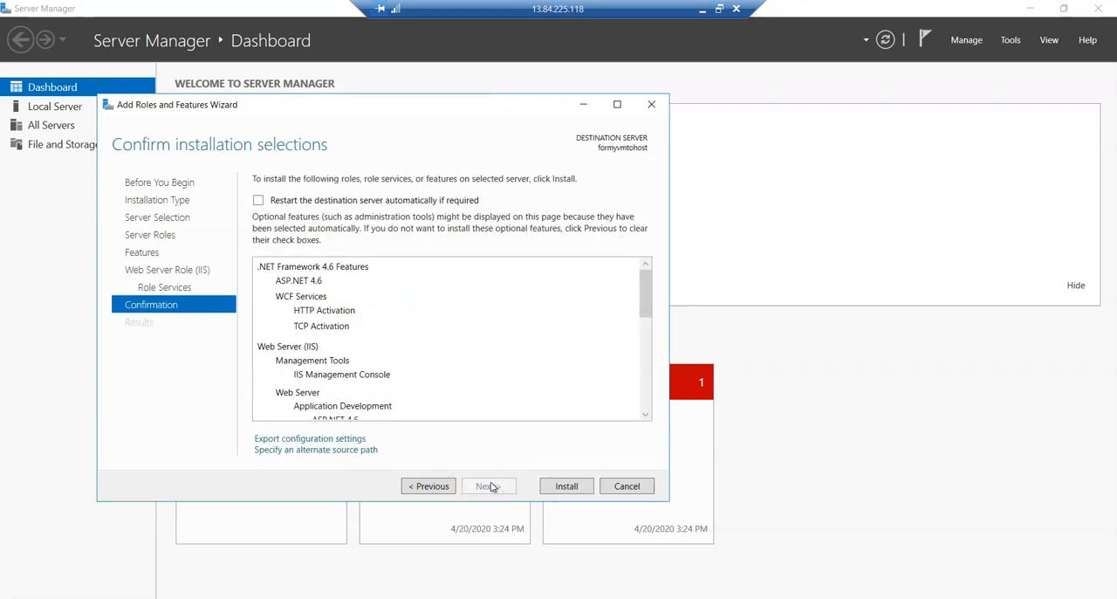
mouse_move(544, 537)
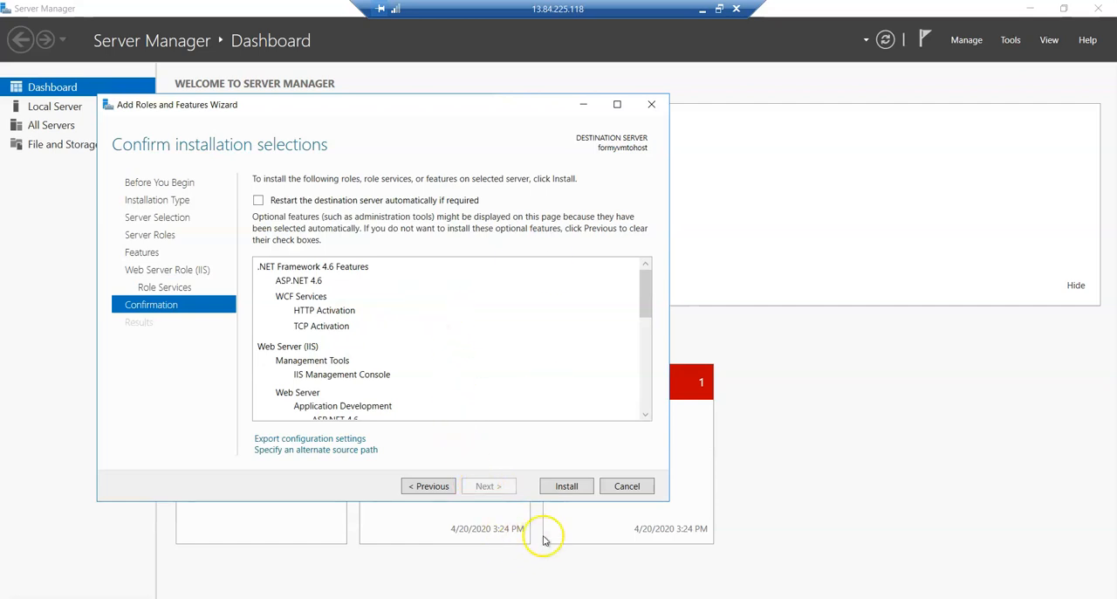
click(565, 486)
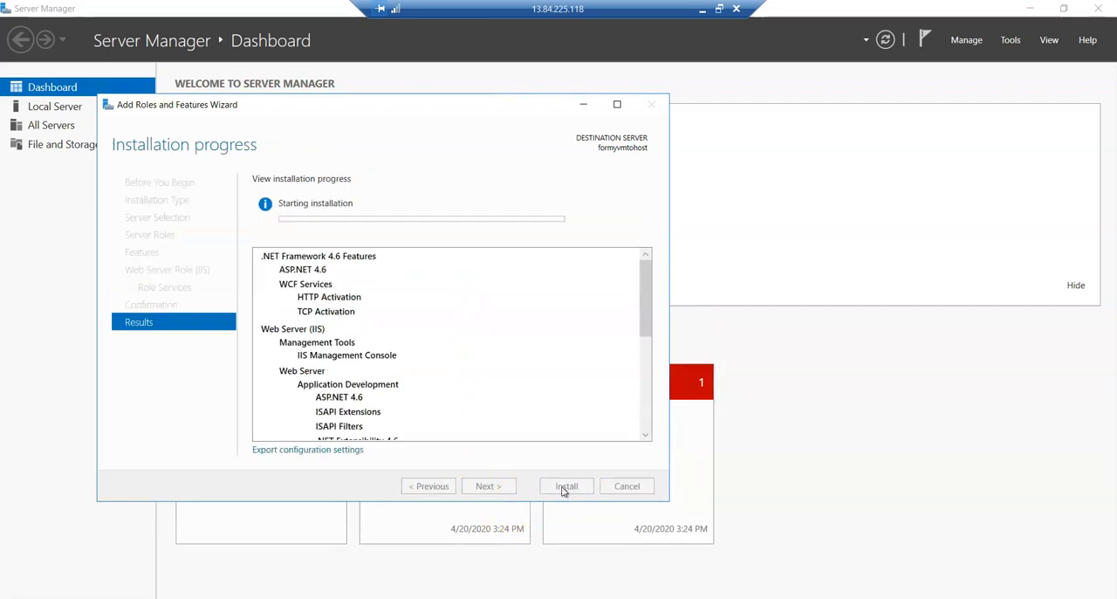
click(565, 485)
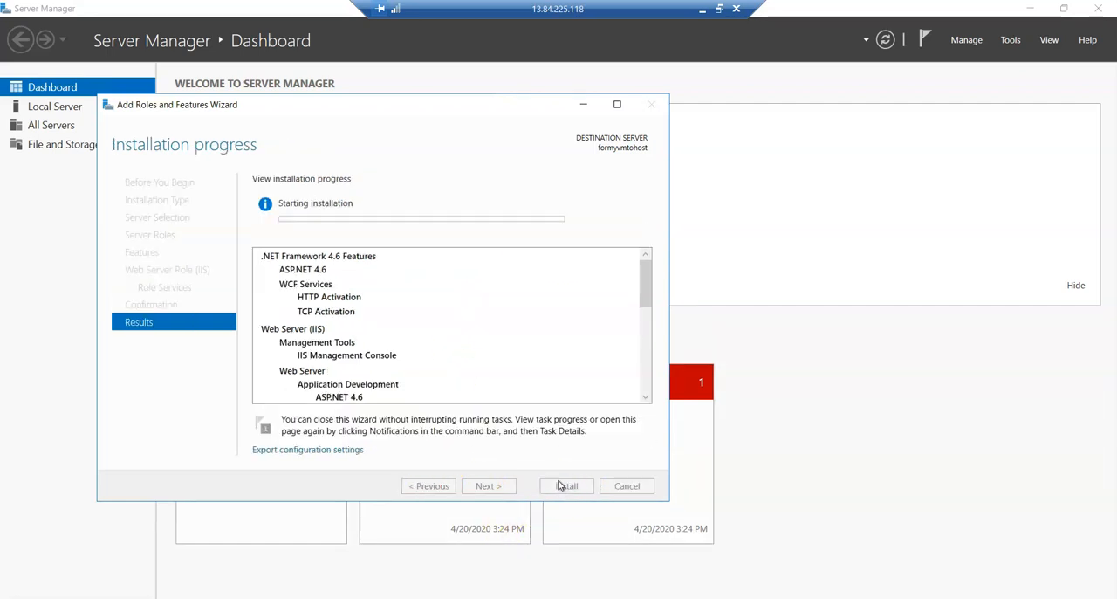
click(566, 485)
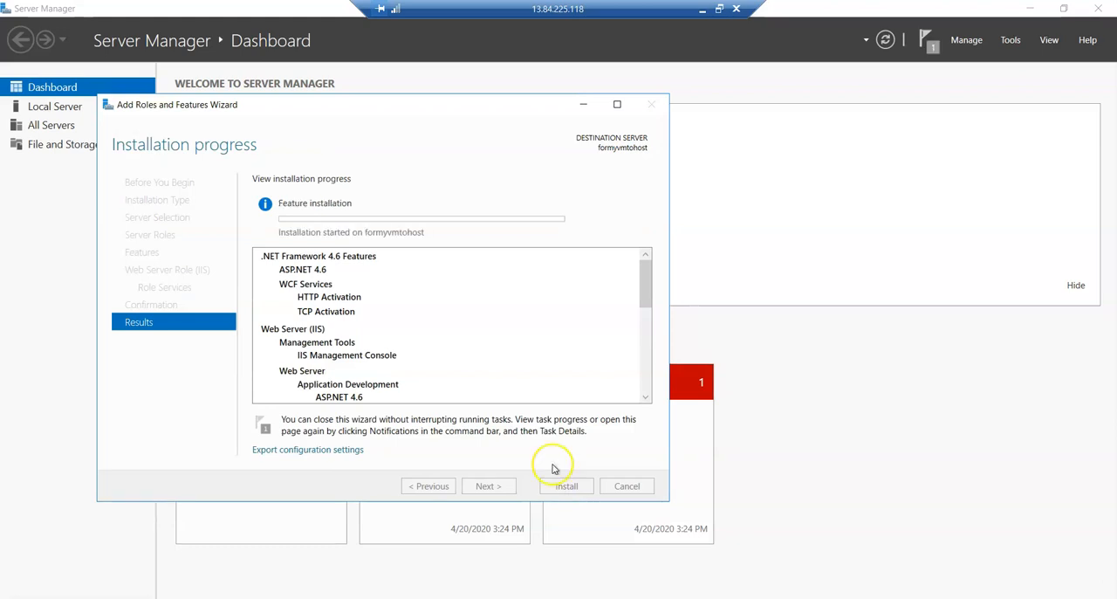
mouse_move(113, 445)
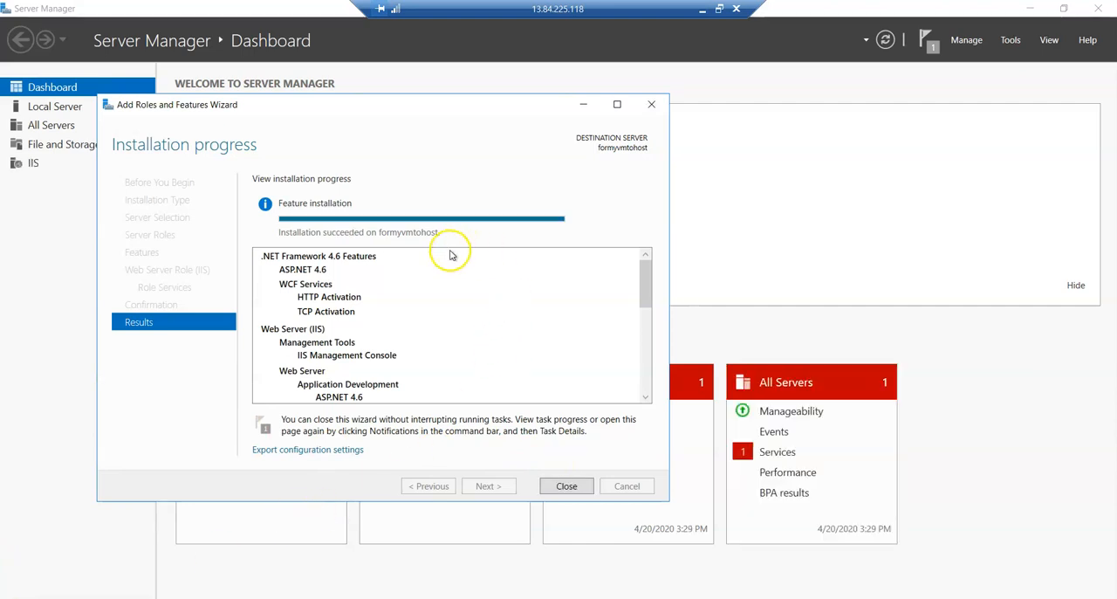
mouse_move(317, 212)
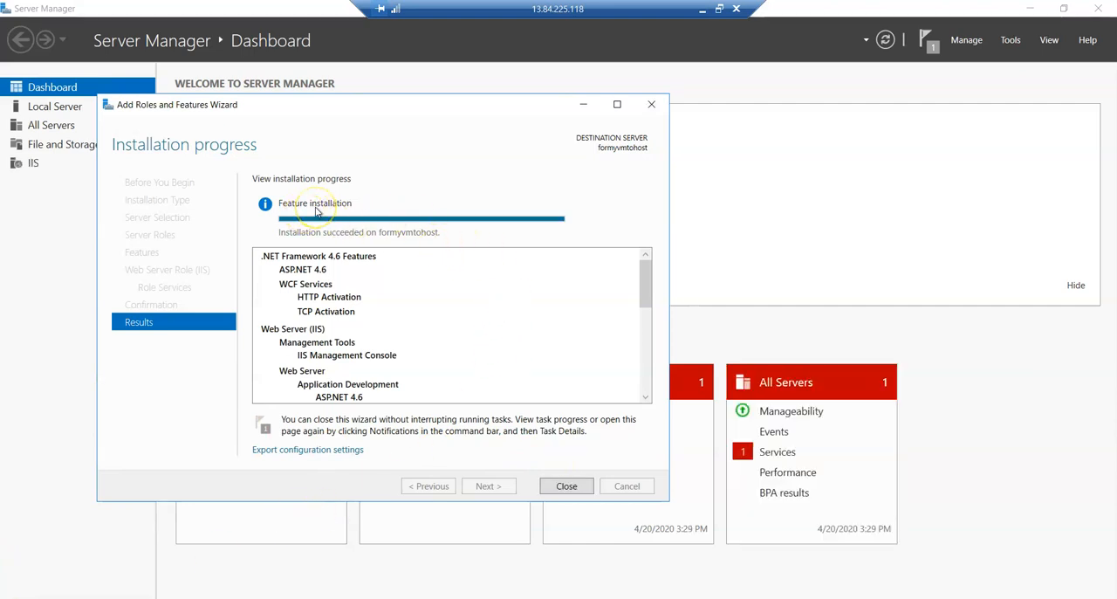
mouse_move(428, 264)
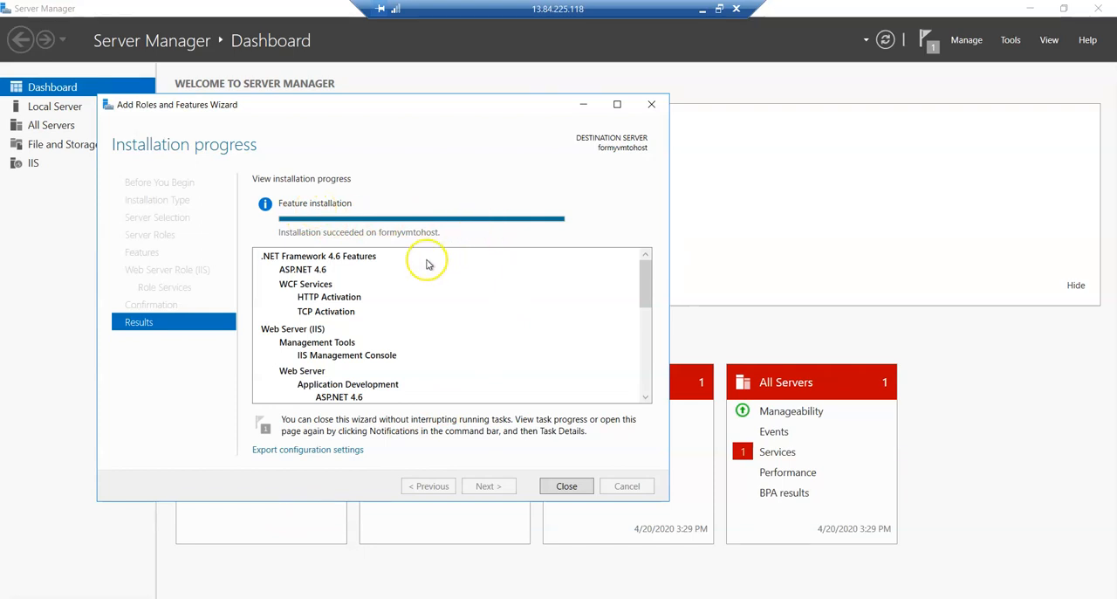
mouse_move(567, 485)
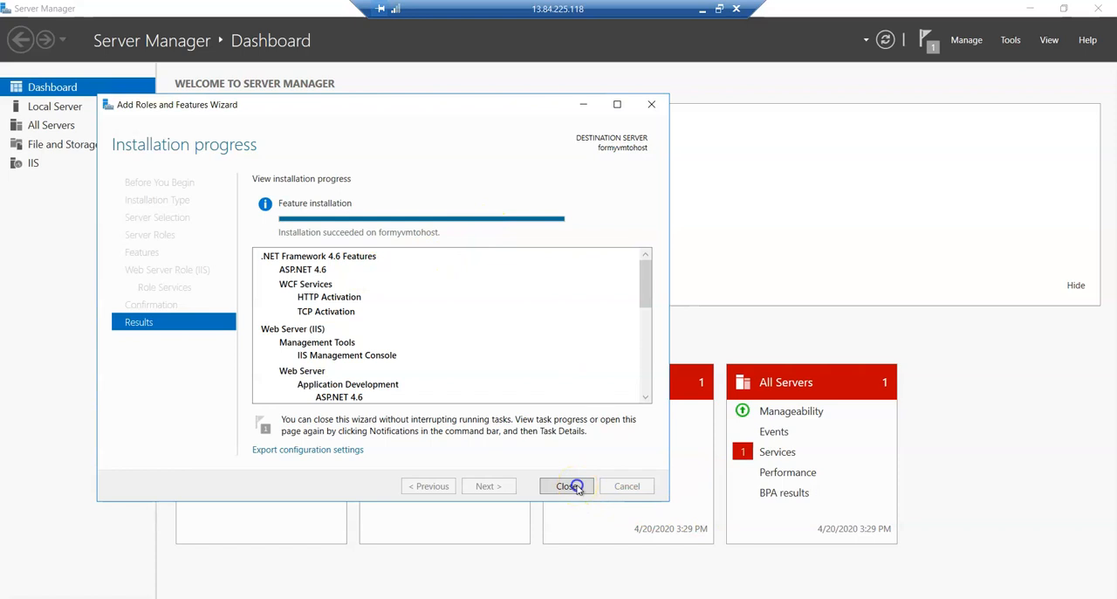
Close the succeeded wizard, select the IIS node in Server Manager and bring up the Tools menu.
click(565, 485)
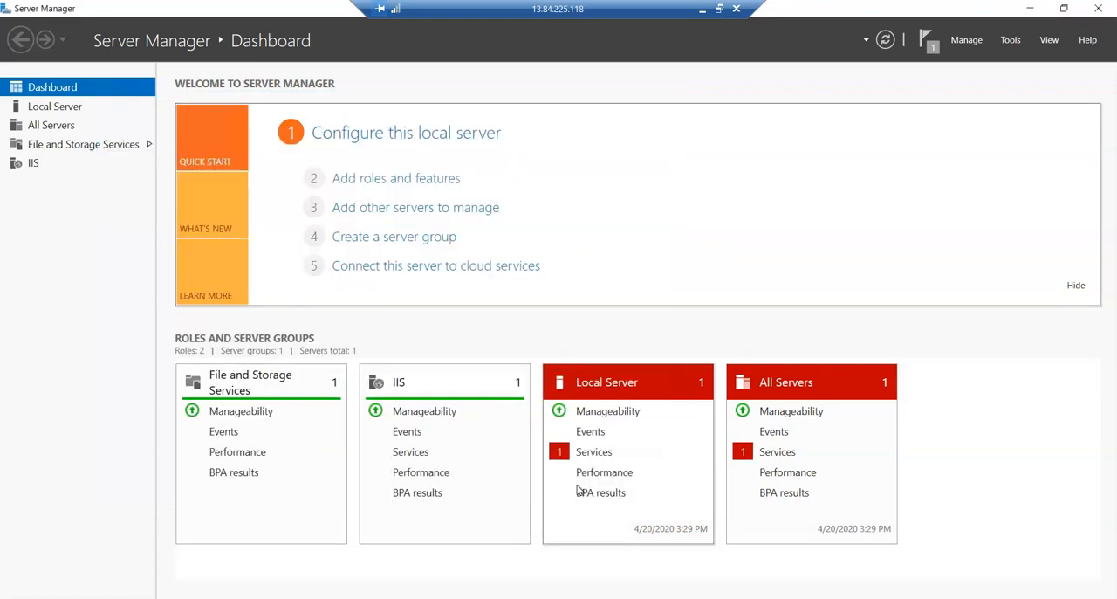
mouse_move(33, 164)
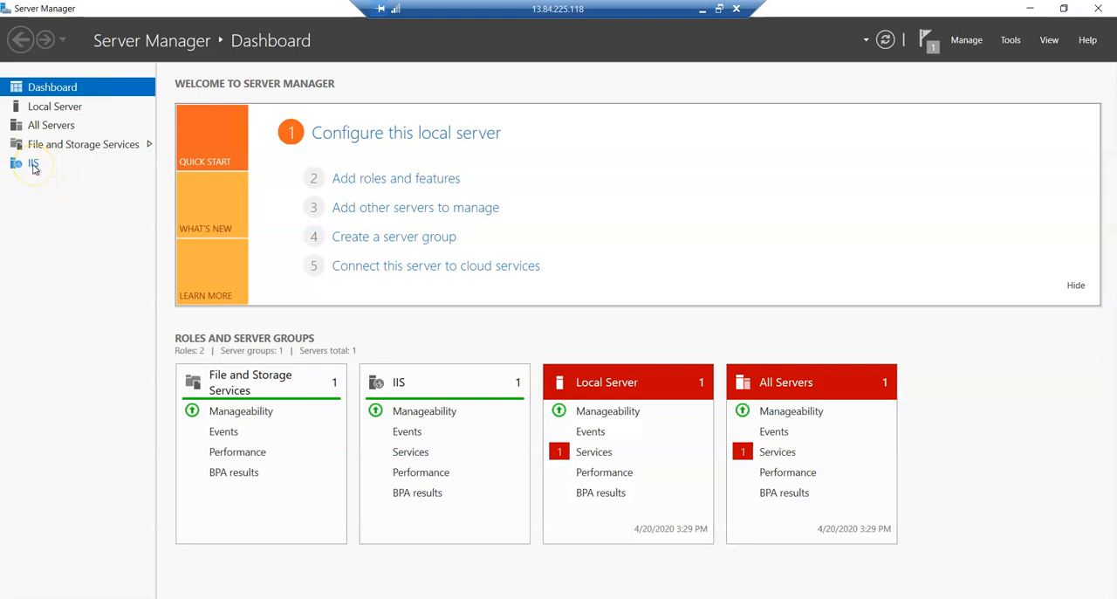
click(33, 165)
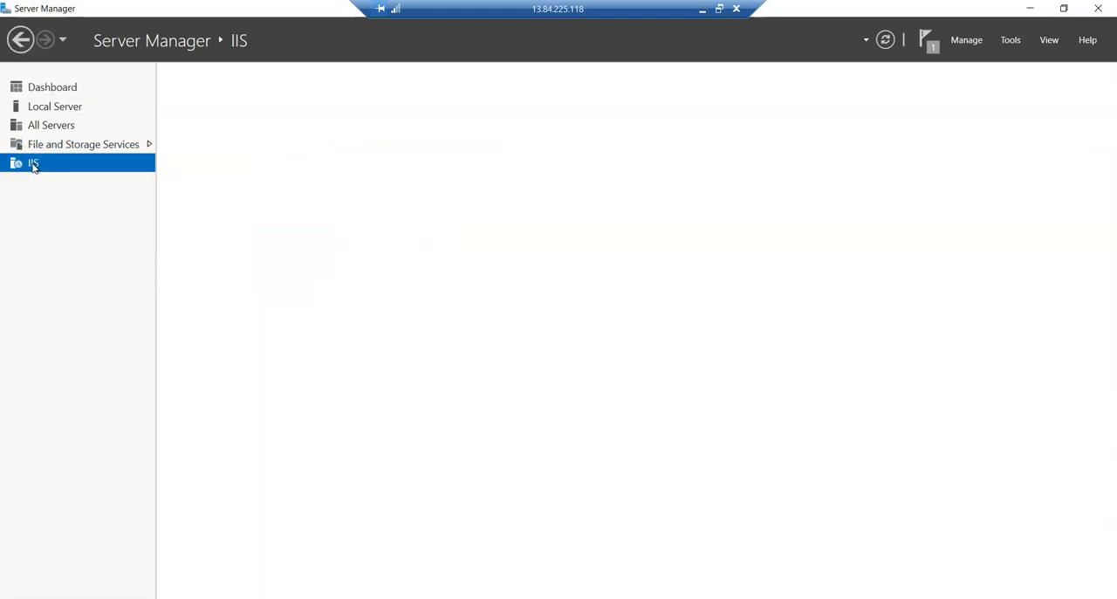
click(33, 164)
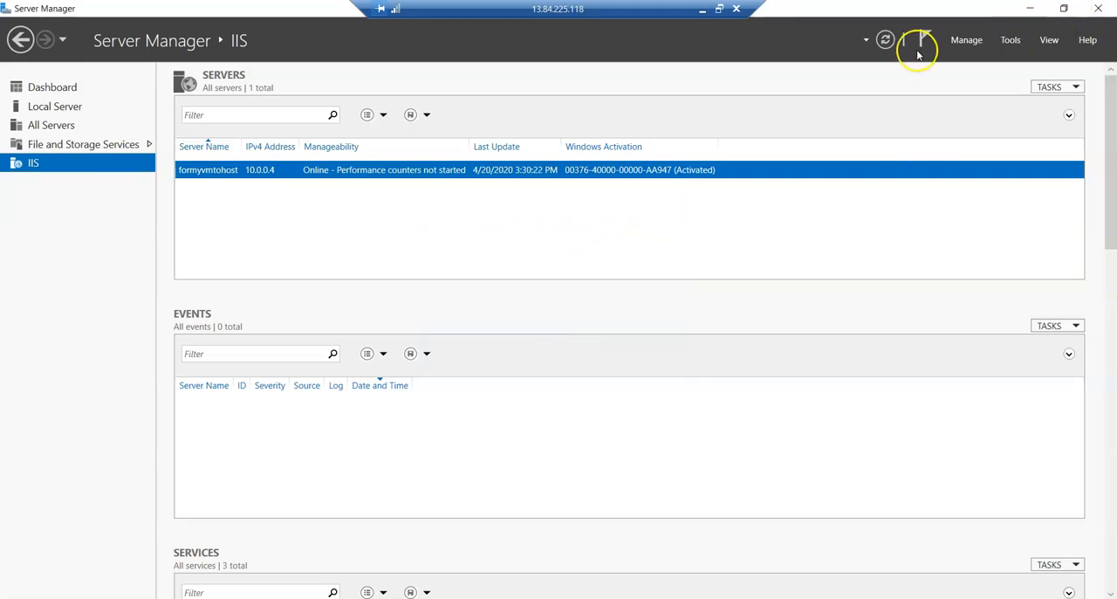
click(1009, 38)
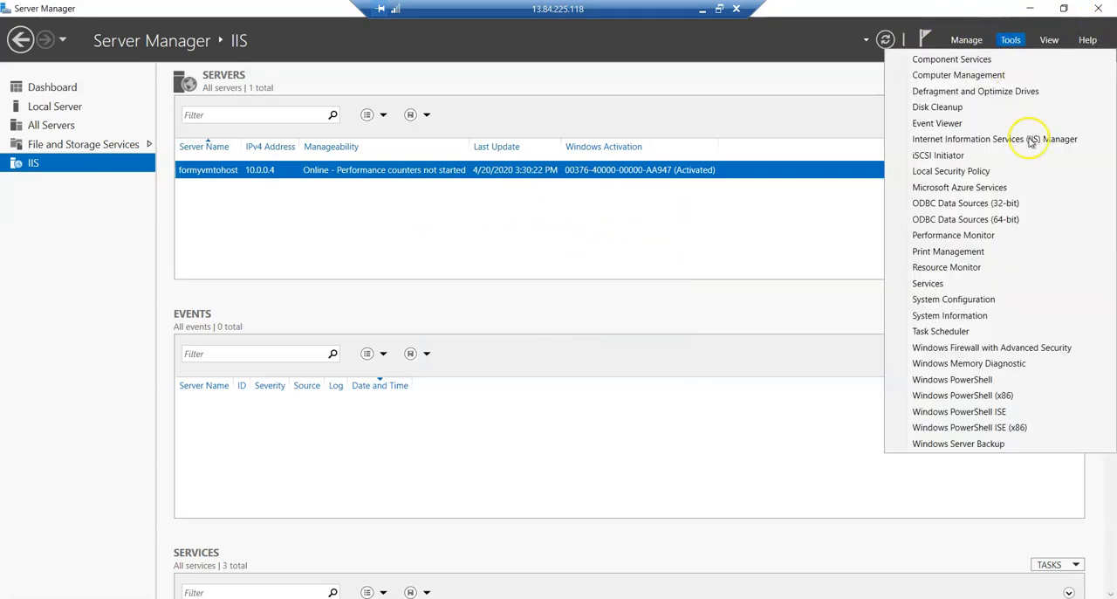
mouse_move(995, 140)
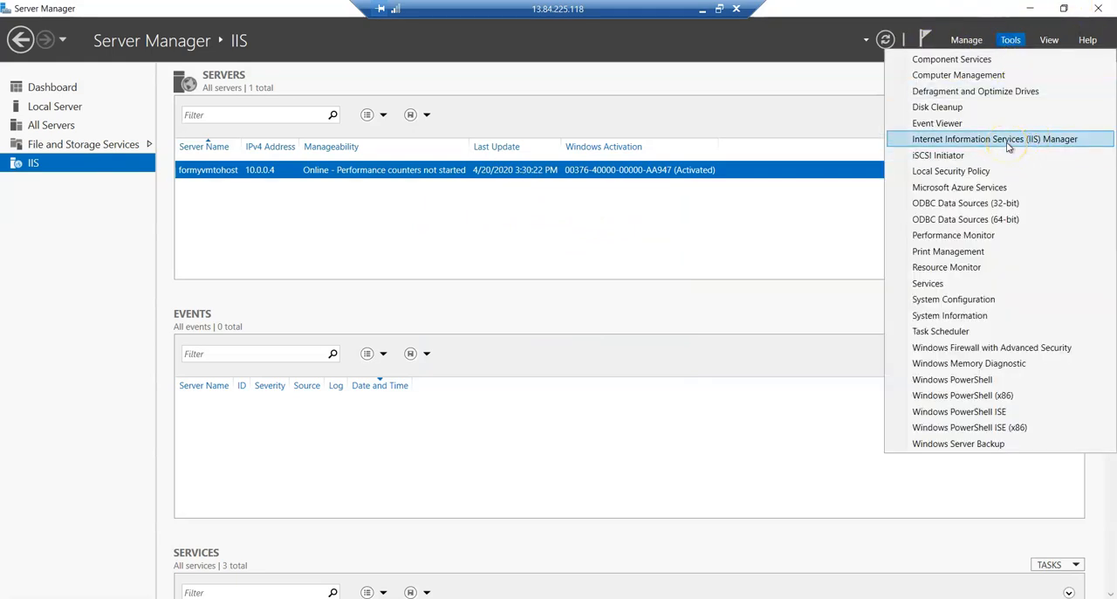
Launch IIS Manager maximized on formymvmtohost's Home page and expand Sites to Default Web Site.
click(996, 140)
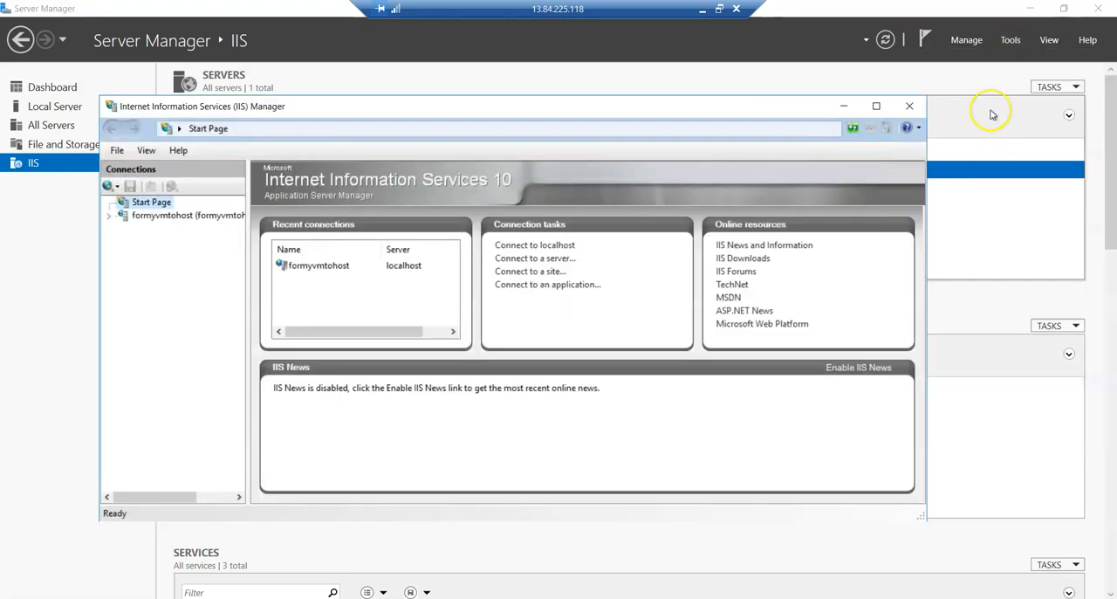
click(877, 107)
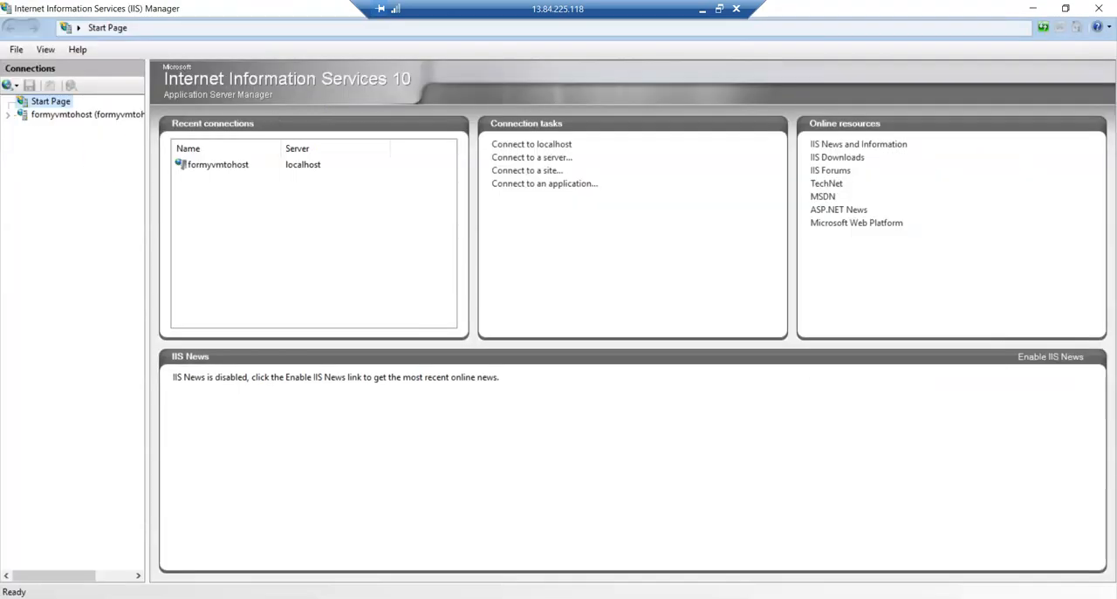
click(87, 115)
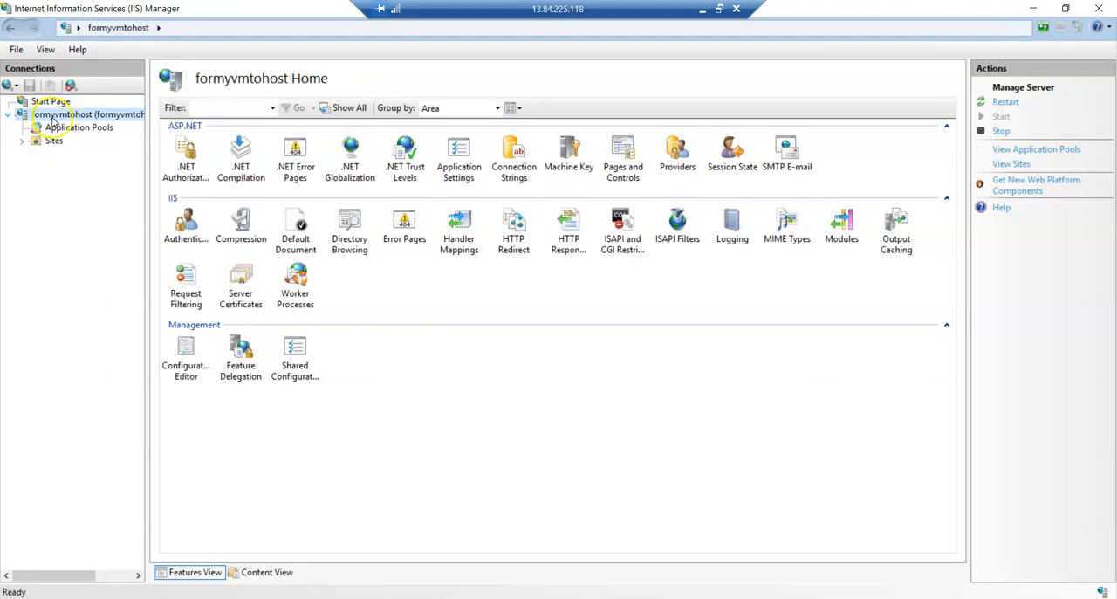
mouse_move(54, 140)
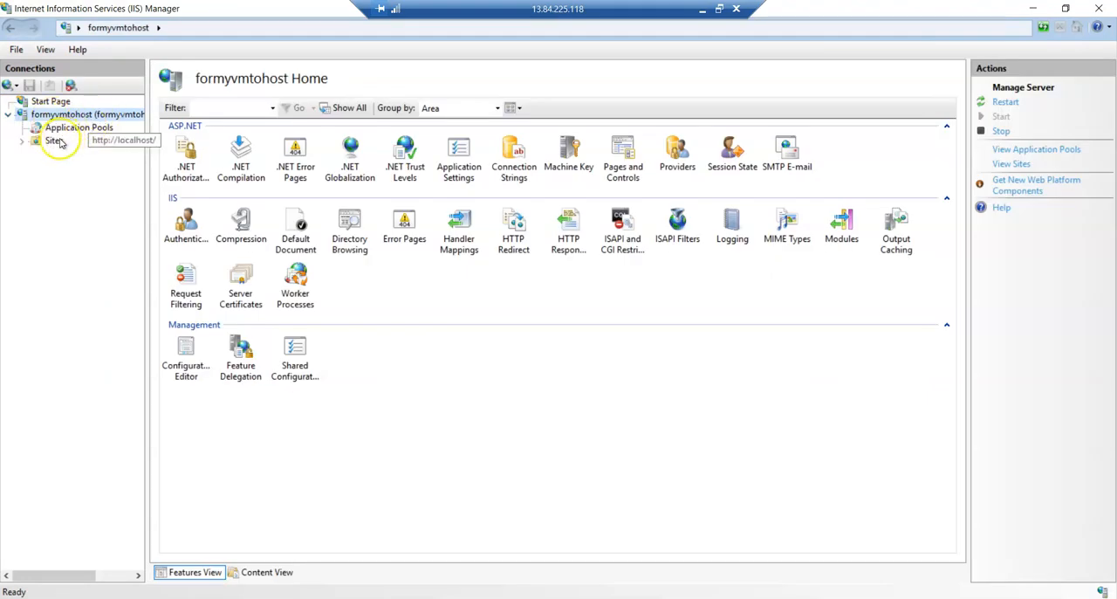
click(21, 140)
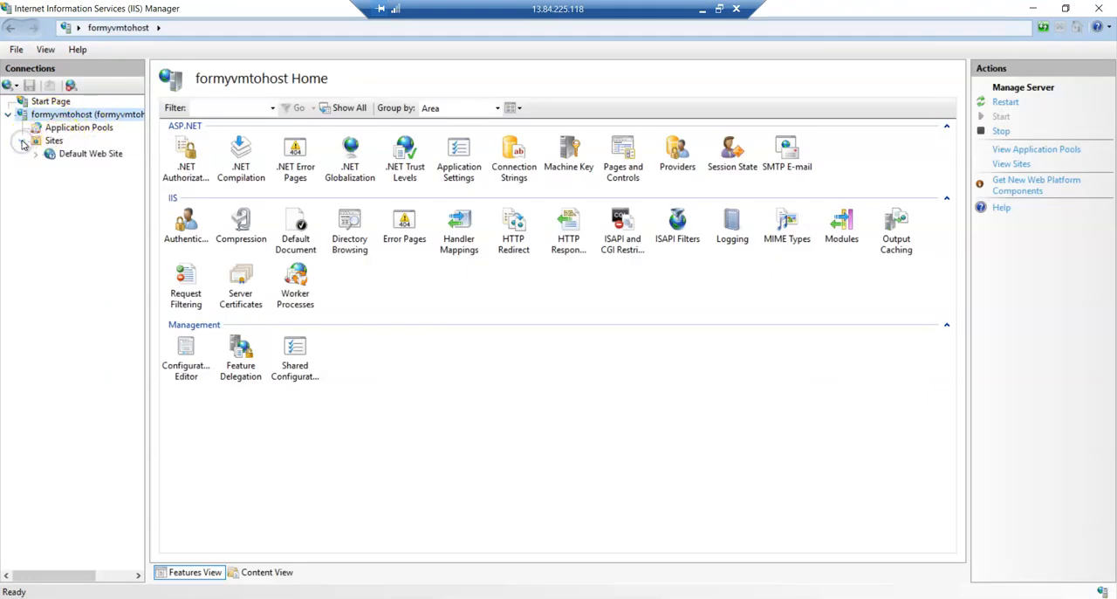
right_click(91, 153)
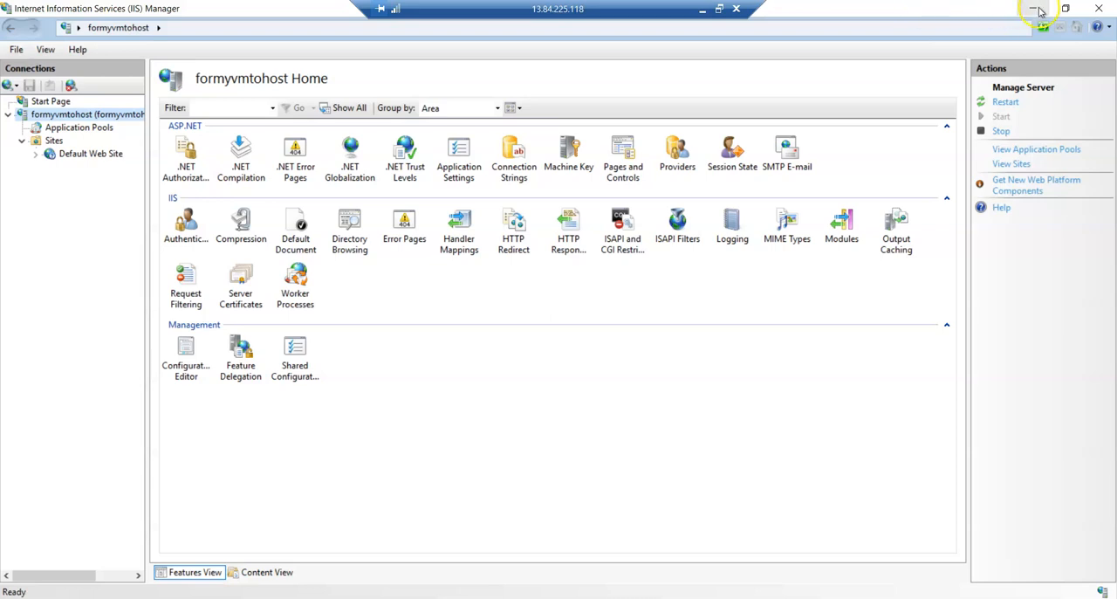
mouse_move(1039, 11)
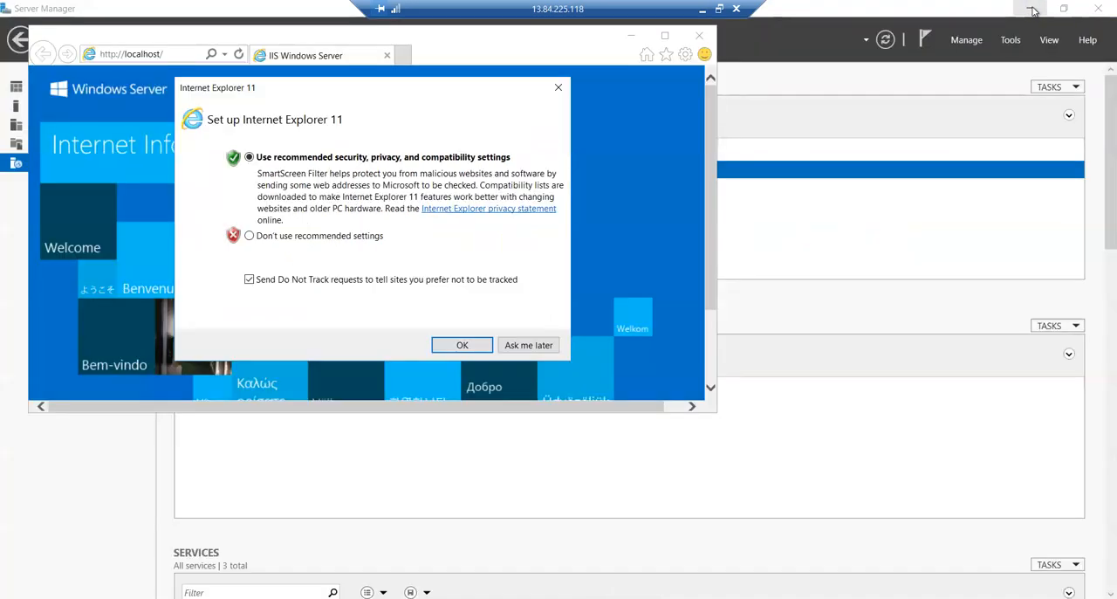
click(460, 346)
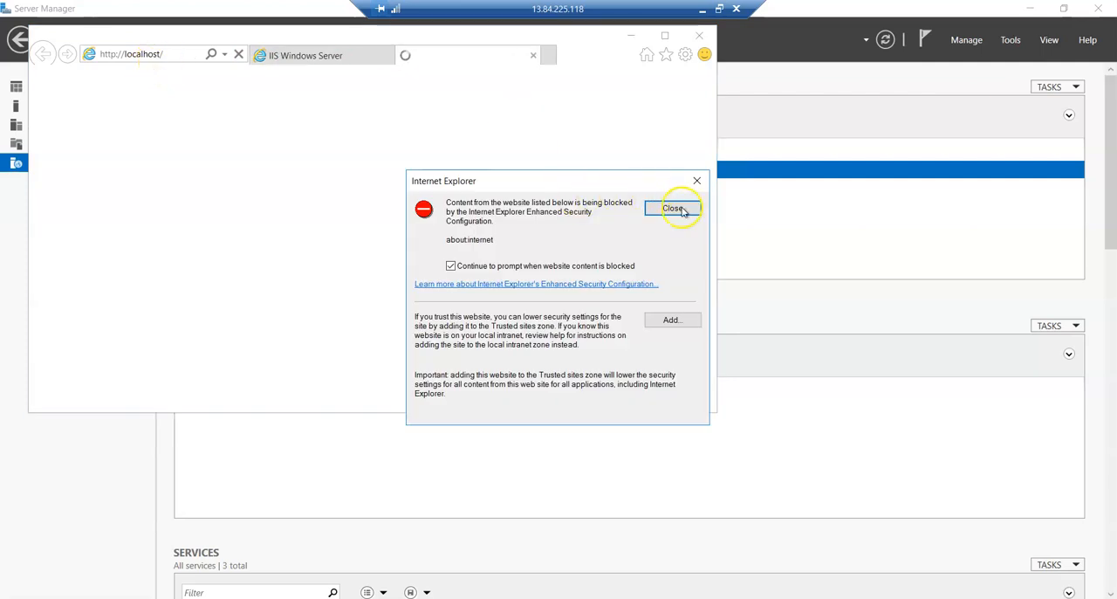
click(674, 208)
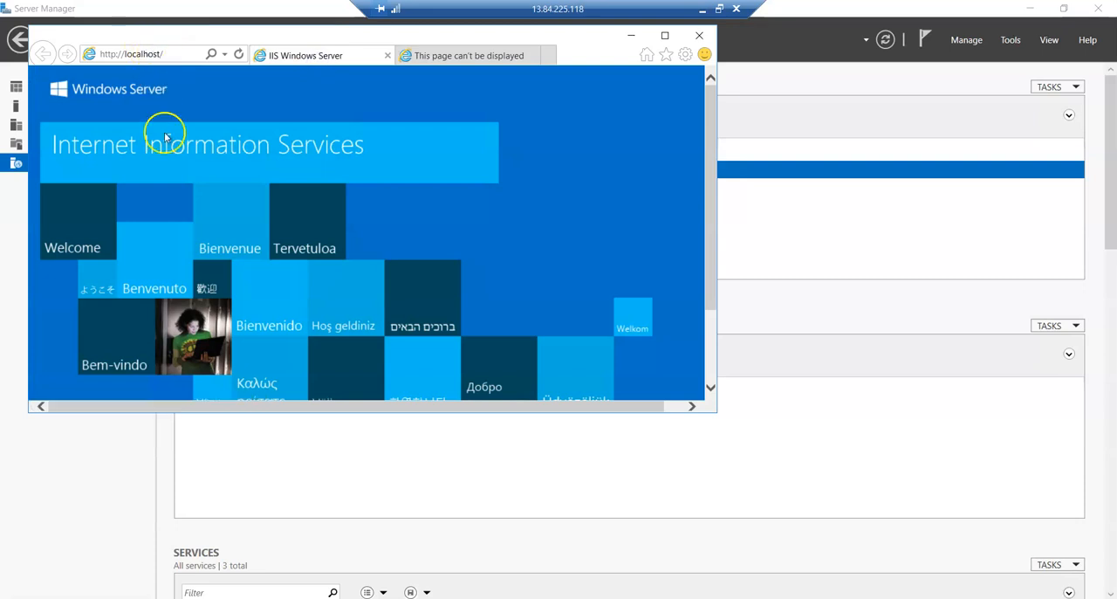
mouse_move(707, 14)
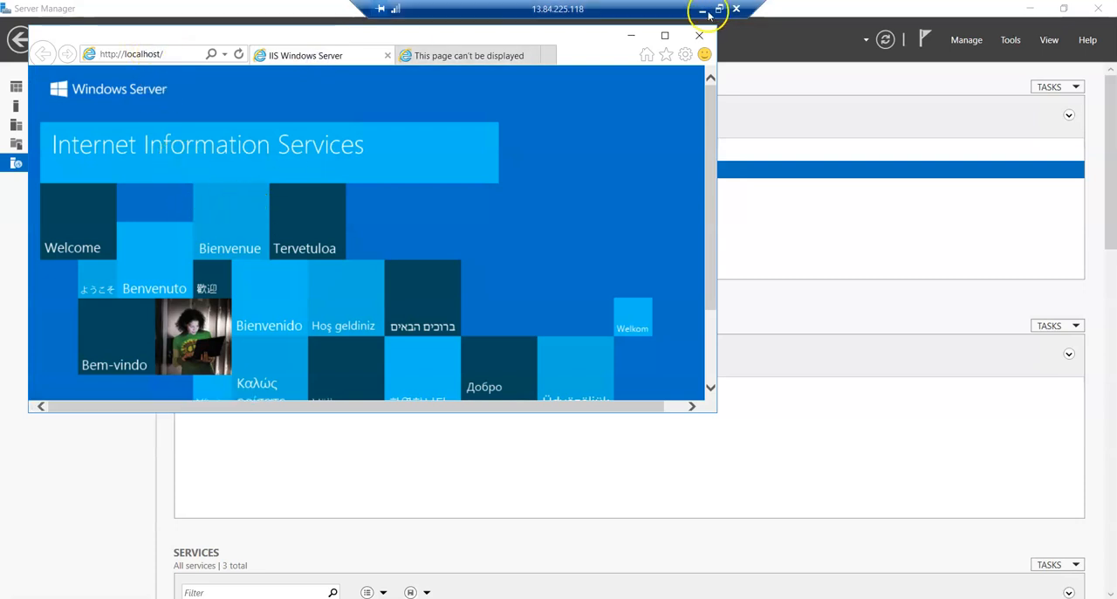
mouse_move(706, 12)
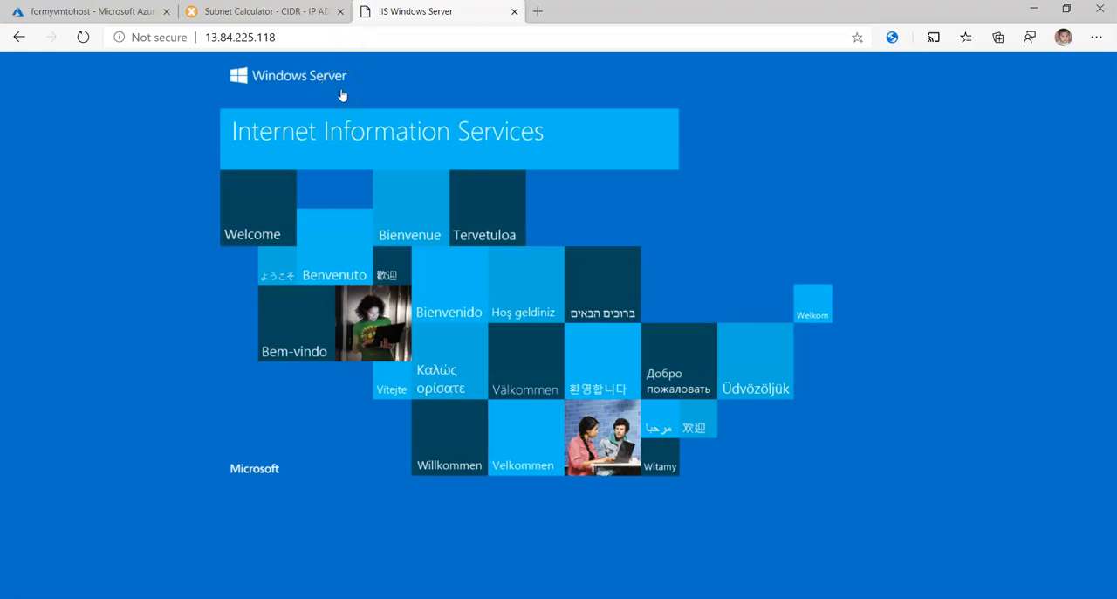
mouse_move(370, 140)
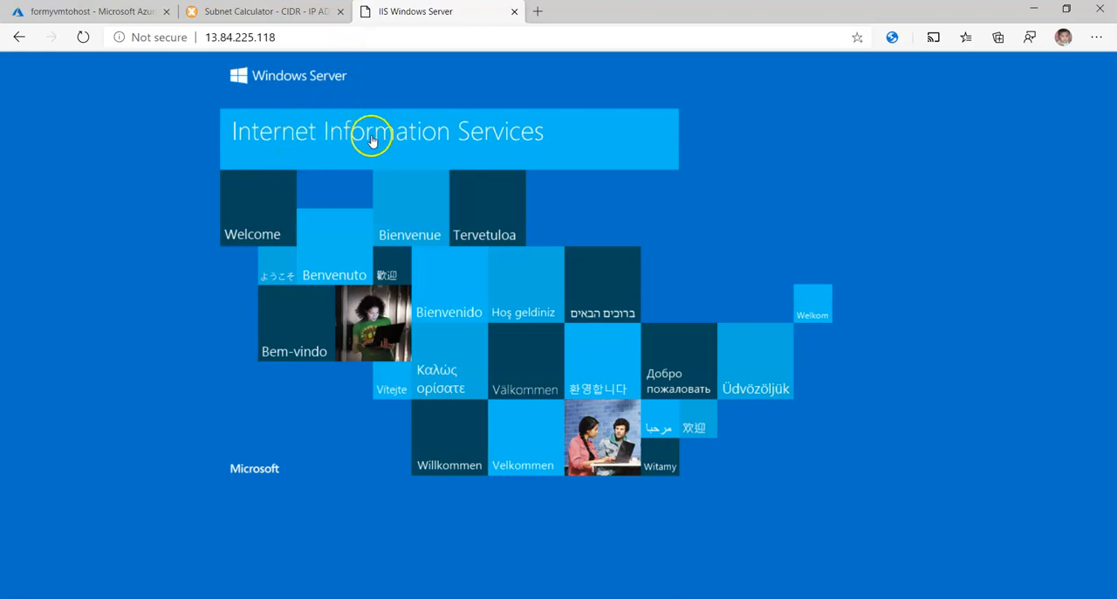
mouse_move(489, 248)
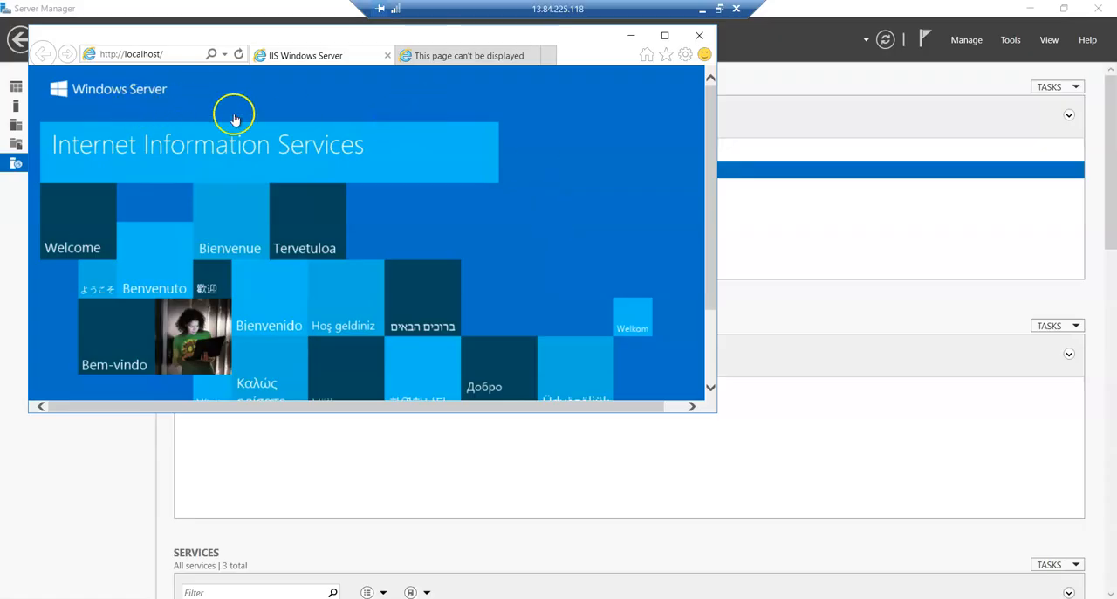
mouse_move(321, 56)
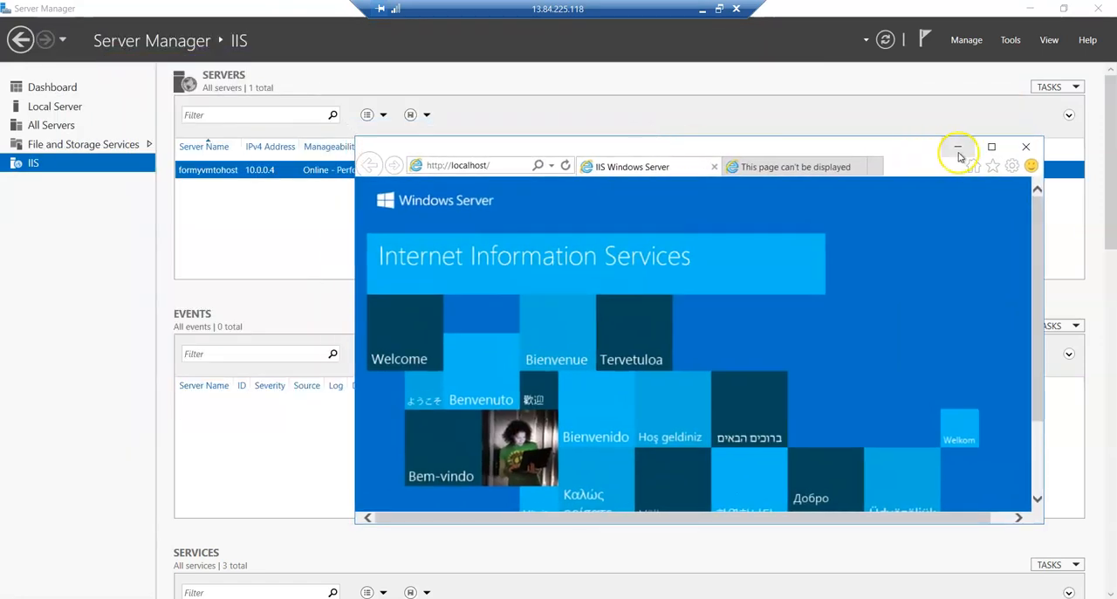
mouse_move(957, 146)
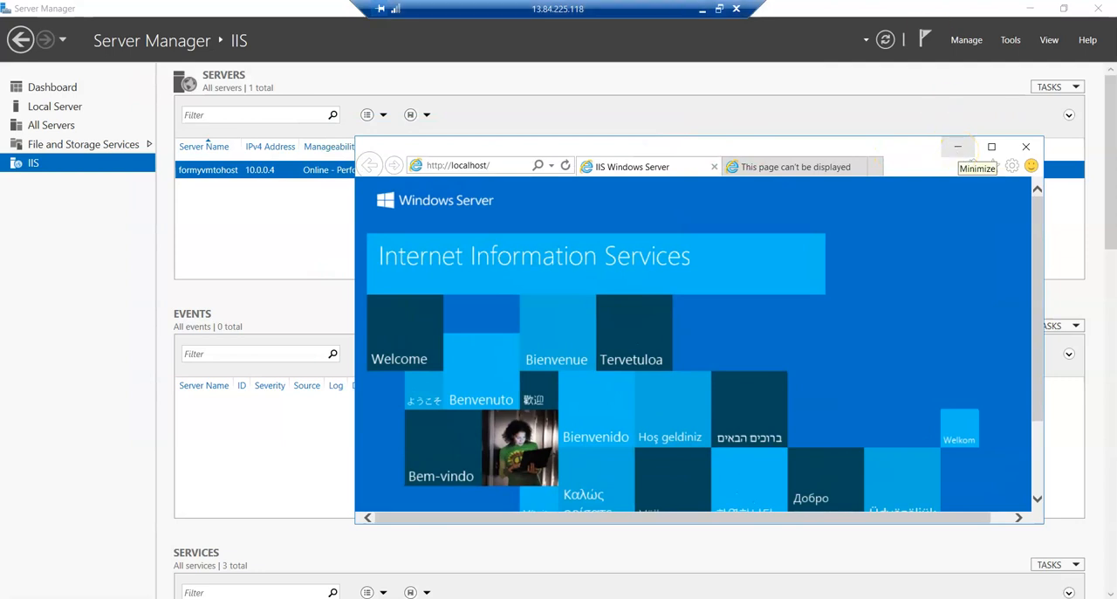